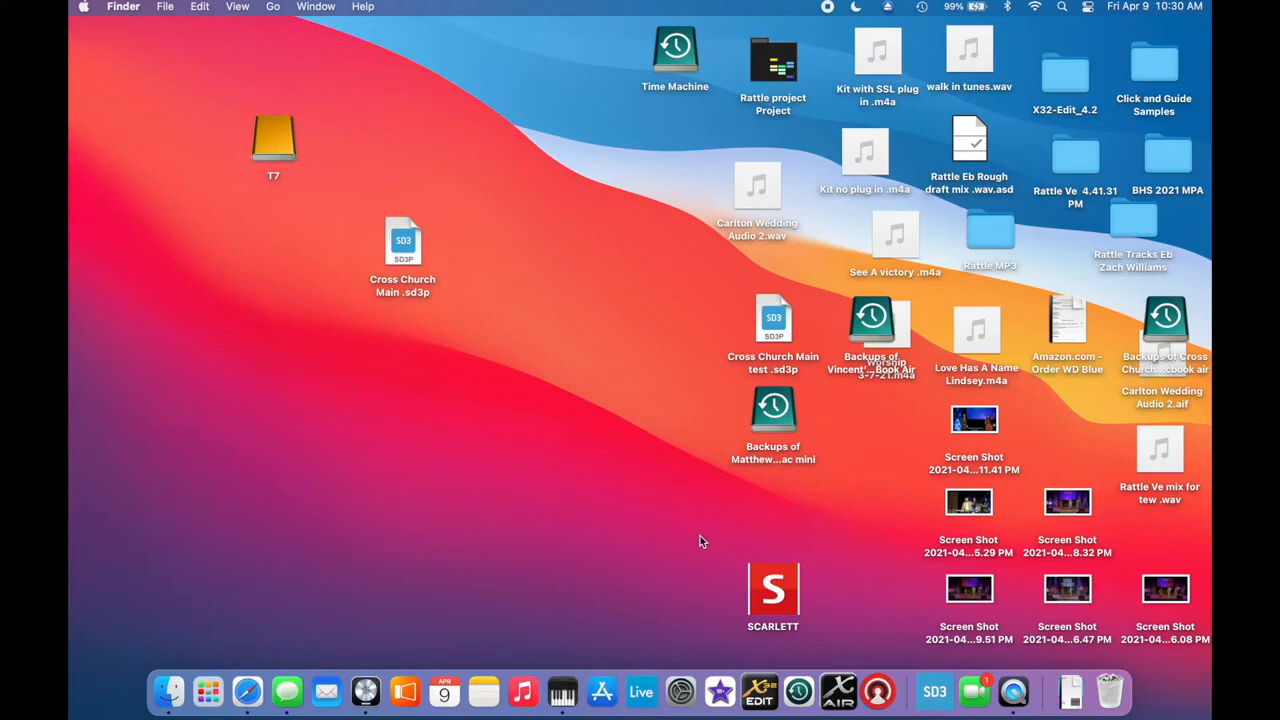
{"action": "mouse_move", "coordinate": [783, 518]}
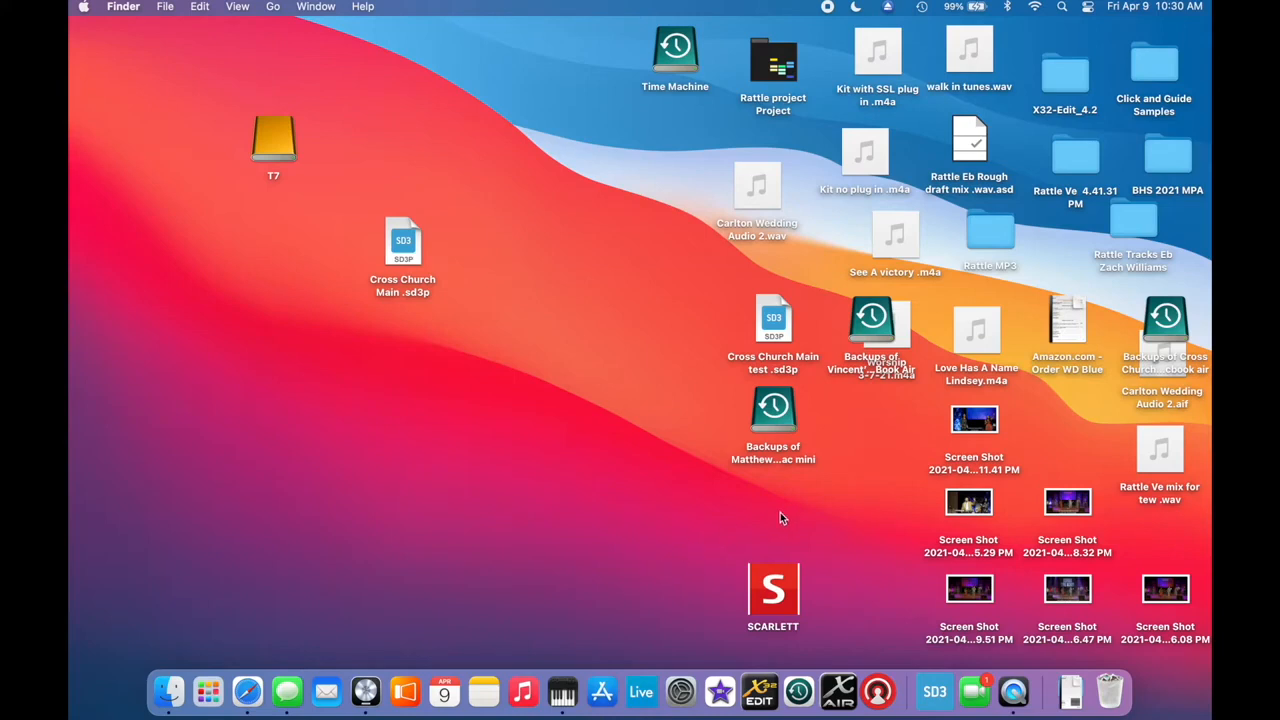
{"action": "mouse_move", "coordinate": [562, 690]}
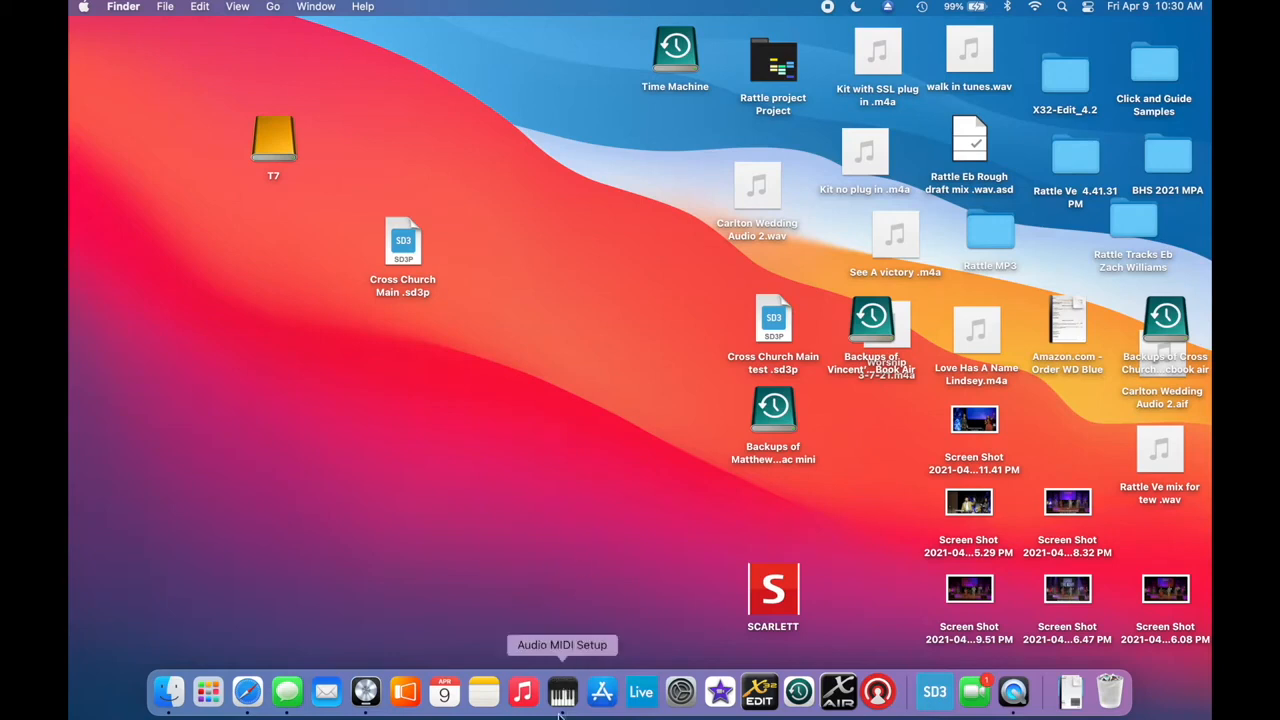
{"action": "mouse_move", "coordinate": [1063, 14]}
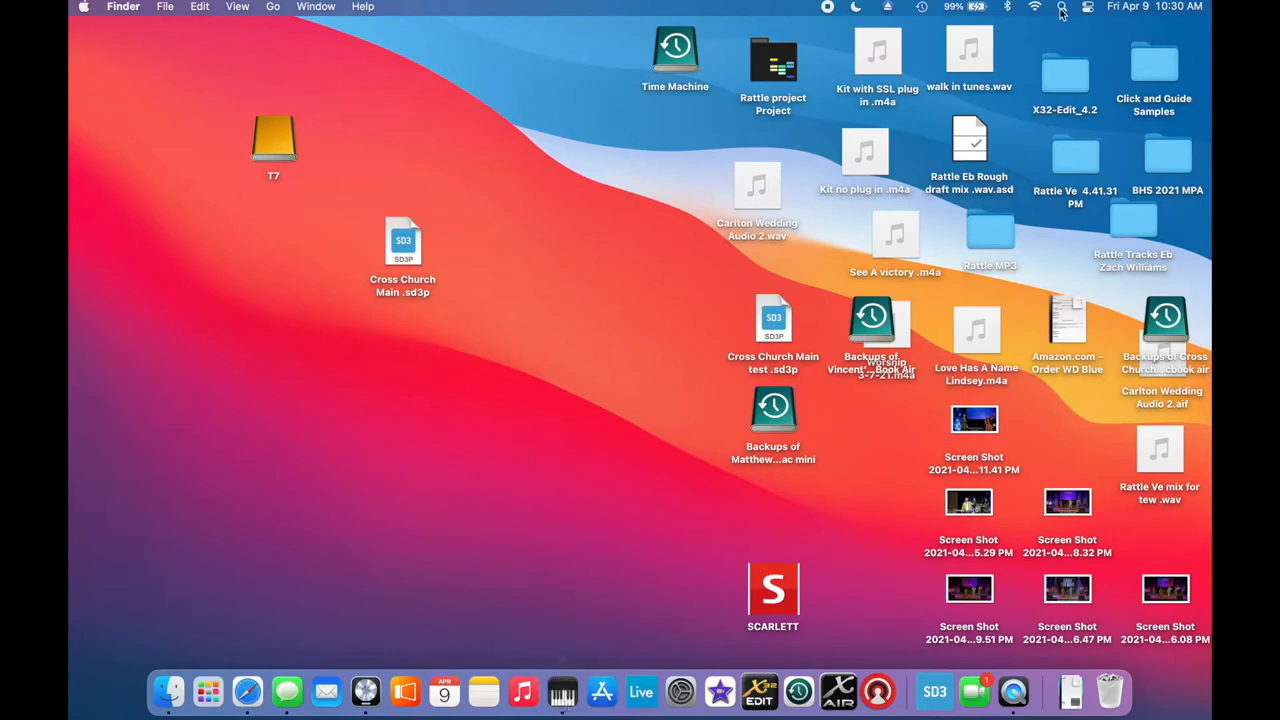
Step: Search Spotlight for 'audio MIDI Setup' and launch Audio MIDI Setup
{"action": "type", "text": "audio MIDI Setup"}
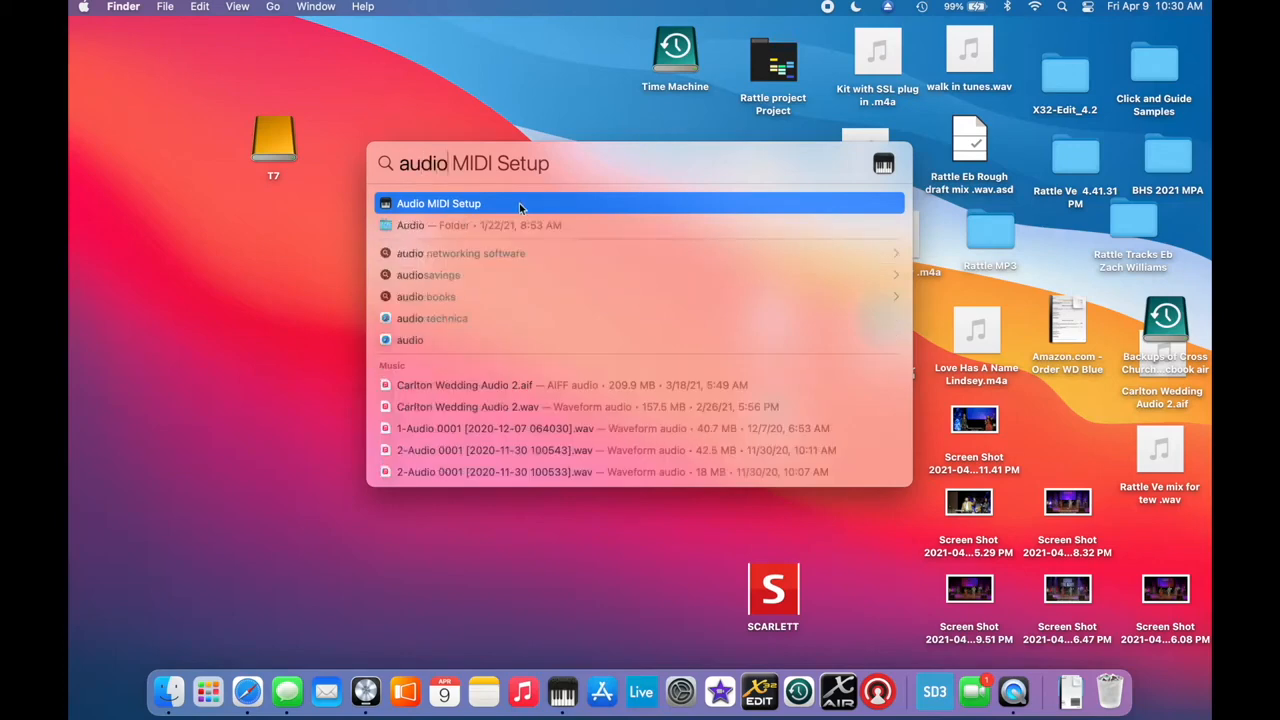
{"action": "left_click", "coordinate": [438, 203]}
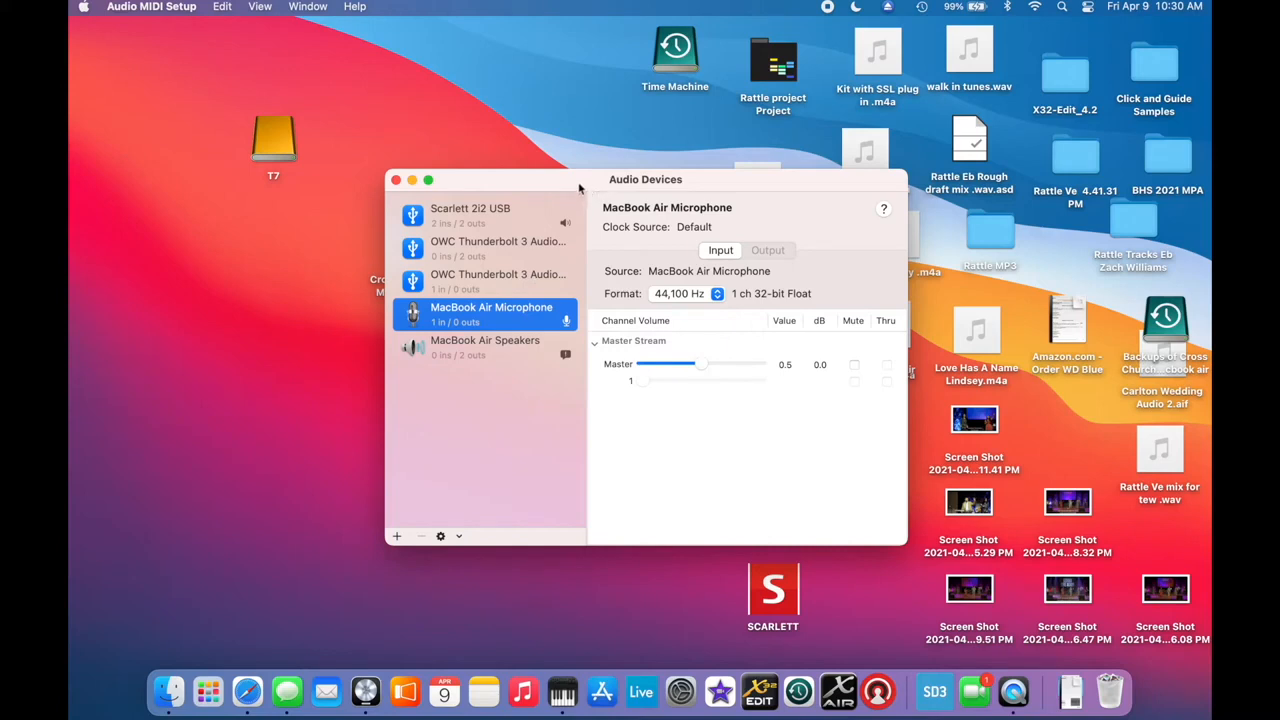
{"action": "mouse_move", "coordinate": [349, 86]}
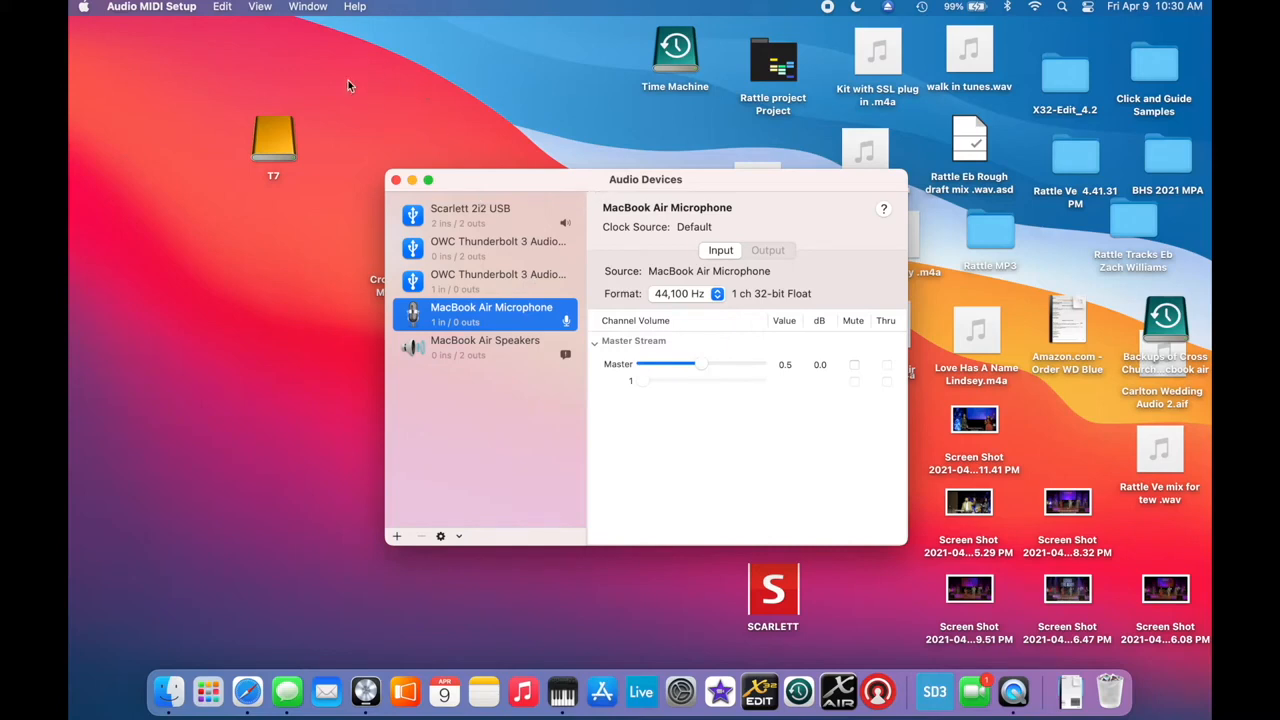
{"action": "mouse_move", "coordinate": [283, 10]}
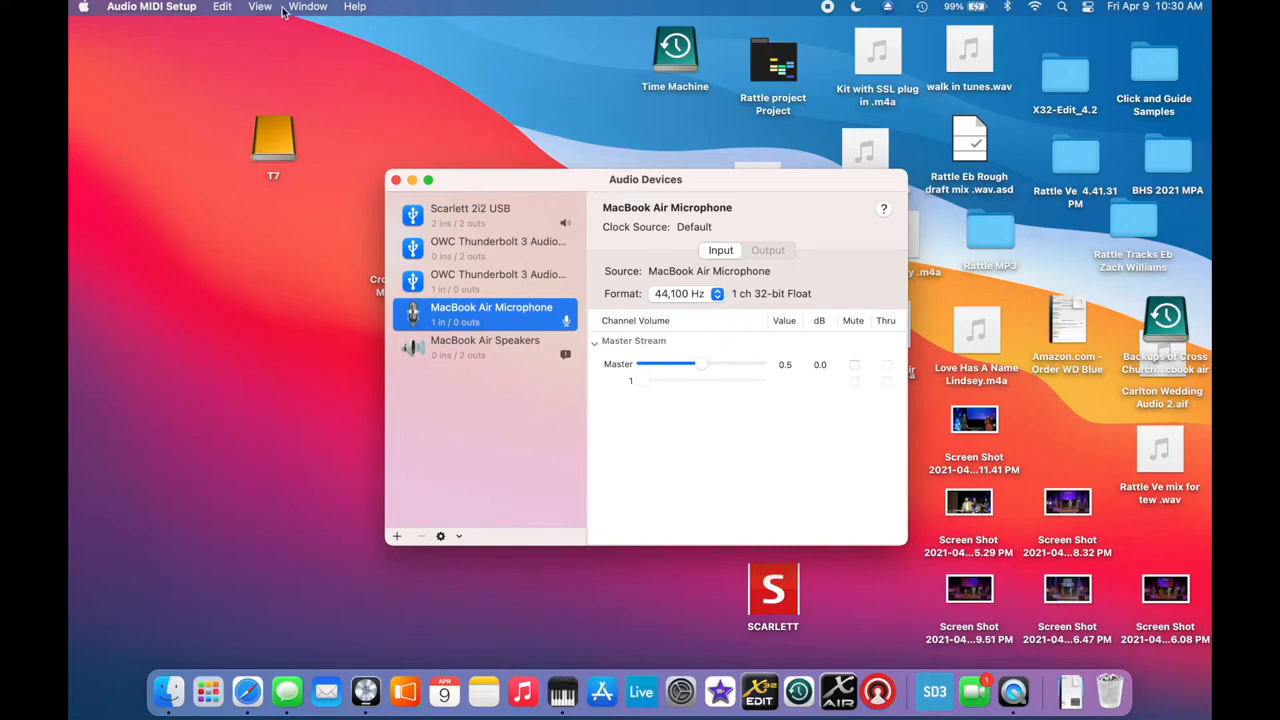
Step: Show MIDI Studio listing the IAC Driver, TD-27 and X18/XR18 devices
{"action": "left_click", "coordinate": [308, 7]}
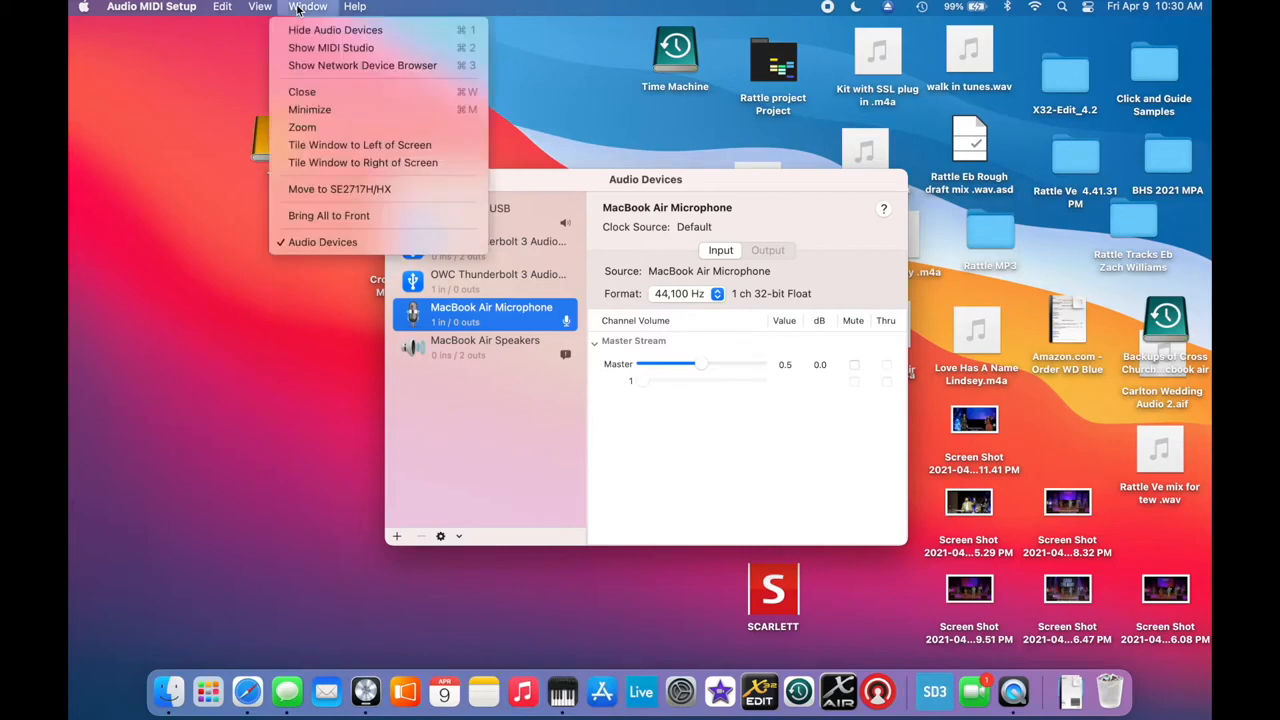
{"action": "mouse_move", "coordinate": [335, 29]}
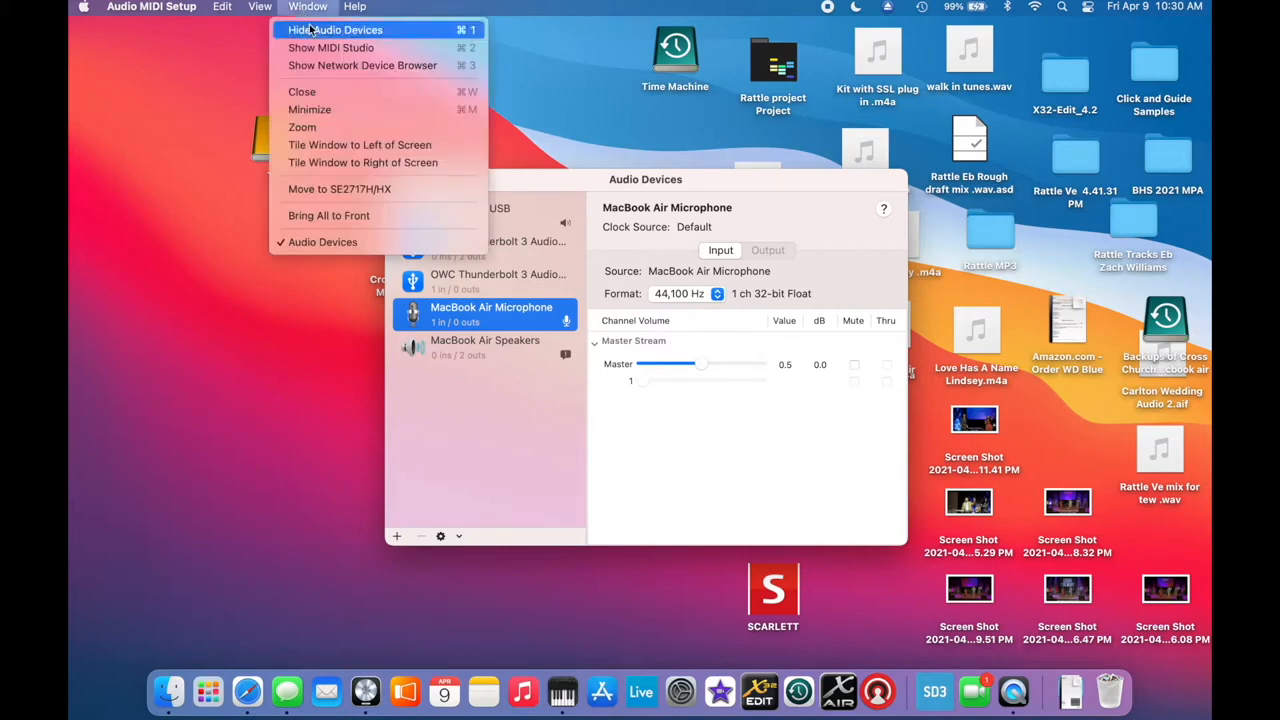
{"action": "left_click", "coordinate": [330, 47]}
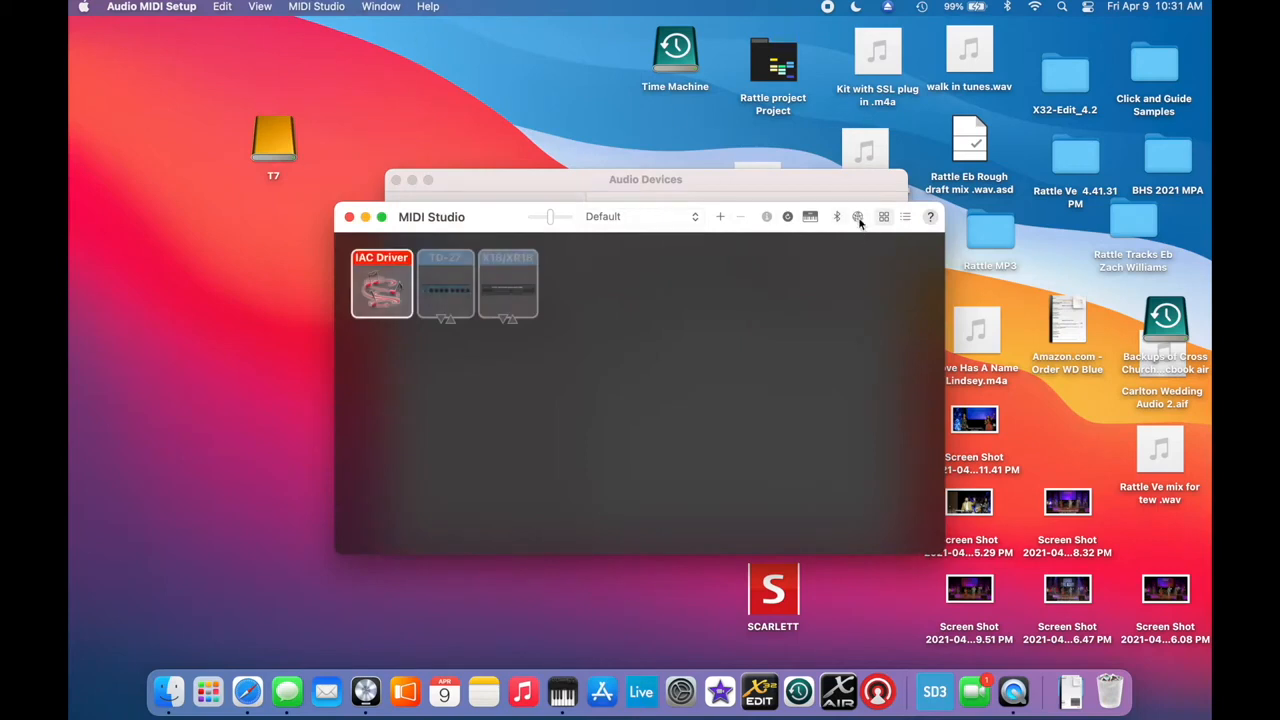
{"action": "mouse_move", "coordinate": [857, 216]}
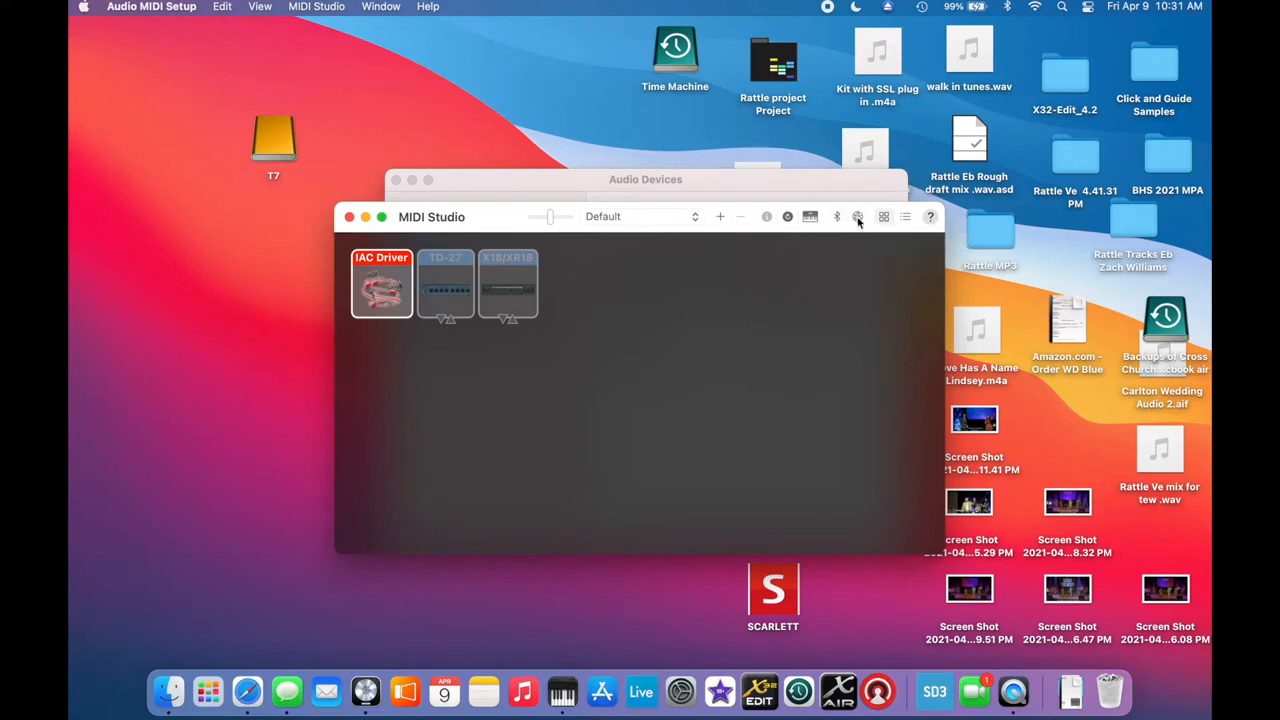
{"action": "mouse_move", "coordinate": [858, 217]}
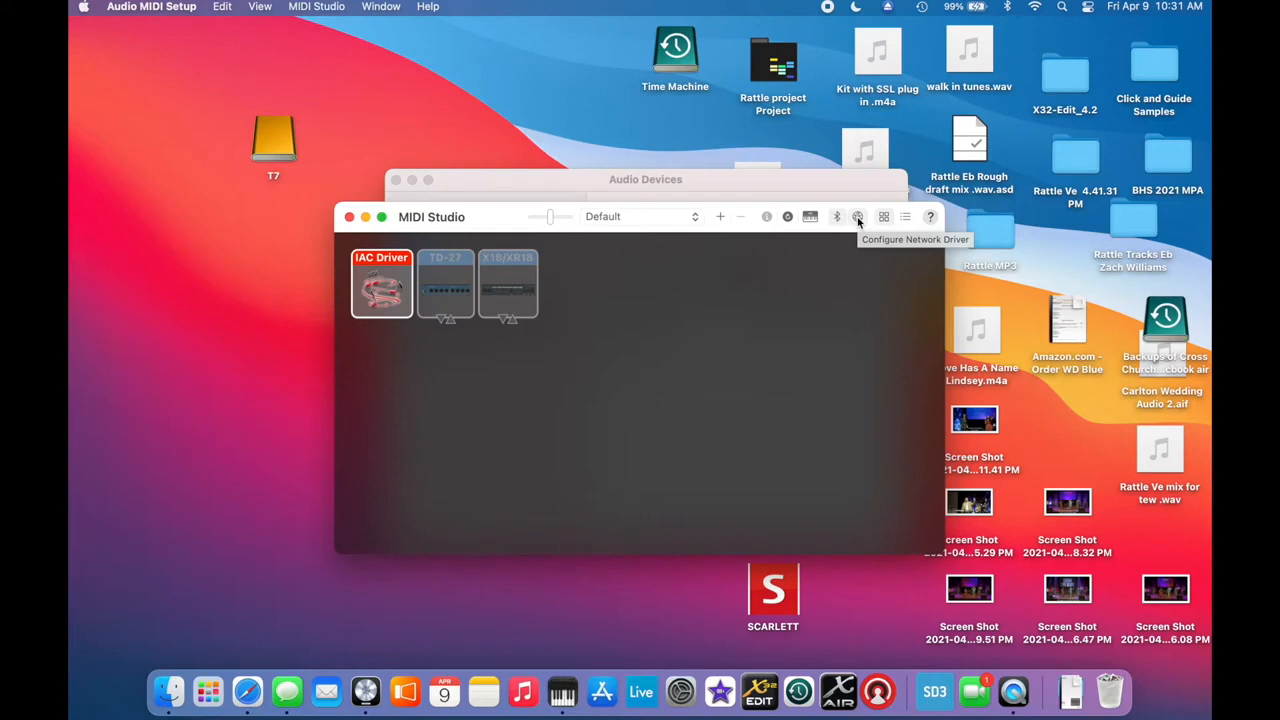
{"action": "mouse_move", "coordinate": [857, 217]}
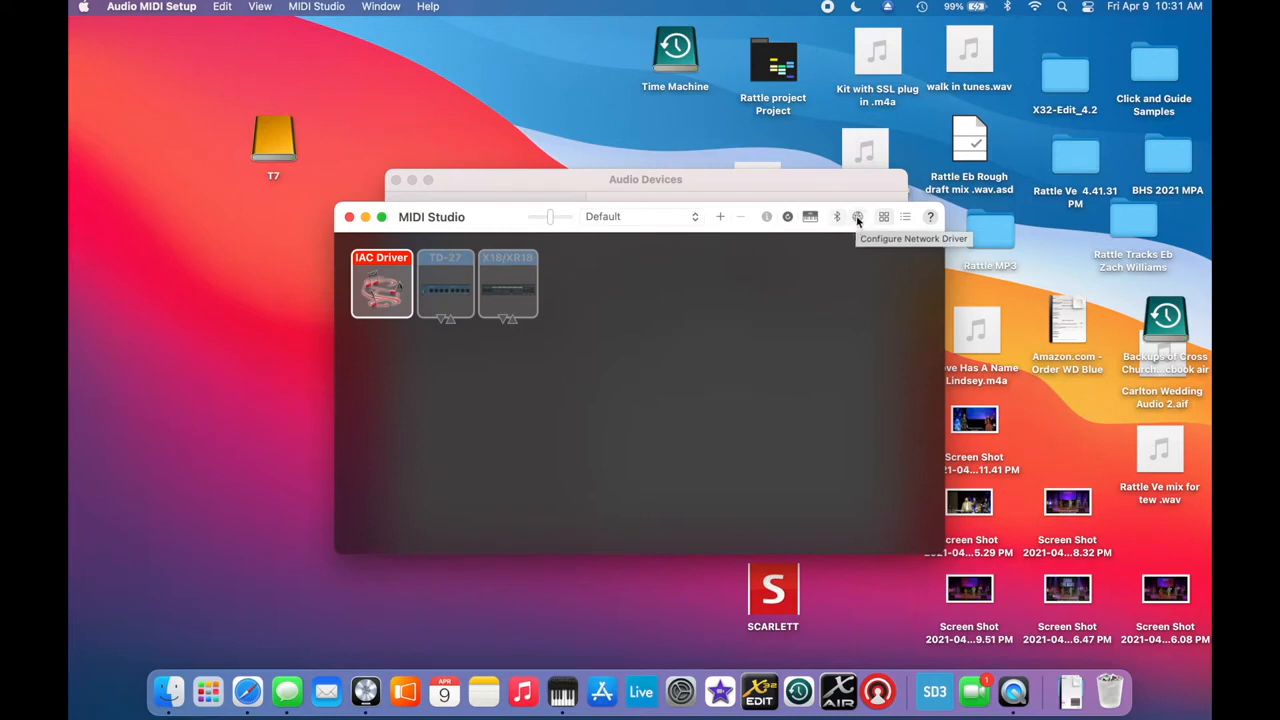
Step: Open the network MIDI setup and rename Session 1 to 'playback automation'
{"action": "left_click", "coordinate": [857, 217]}
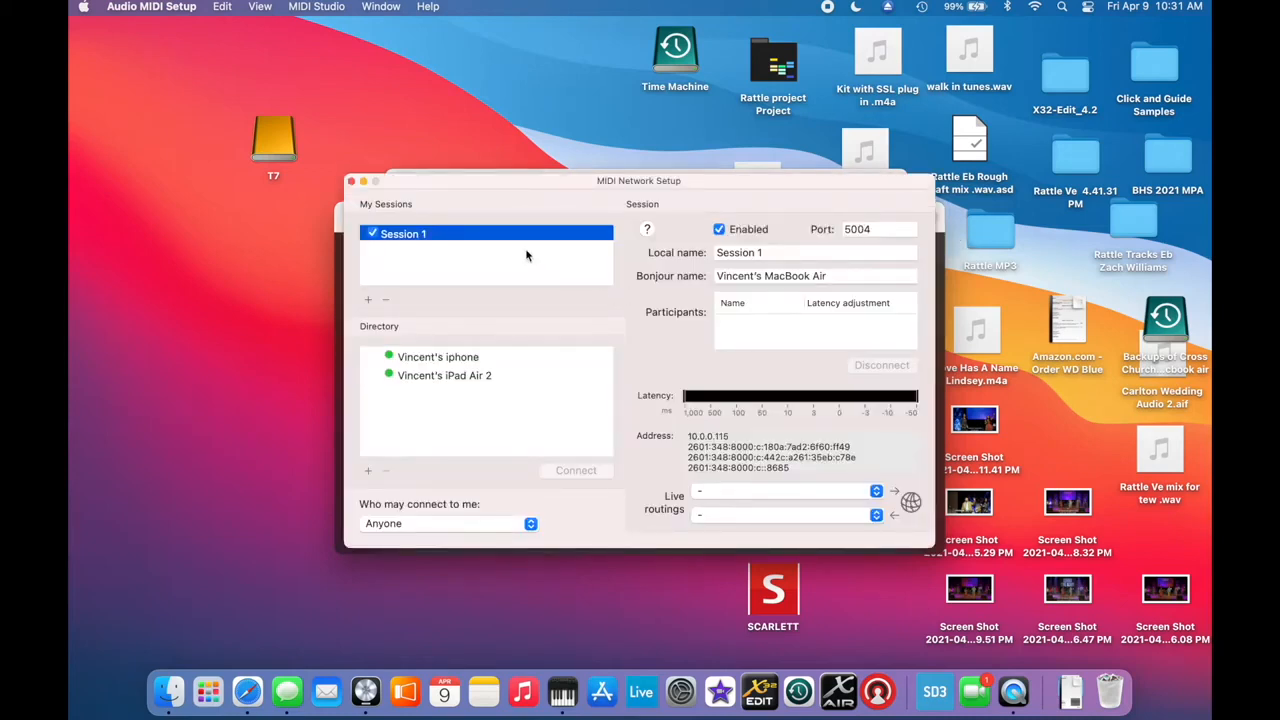
{"action": "mouse_move", "coordinate": [604, 190]}
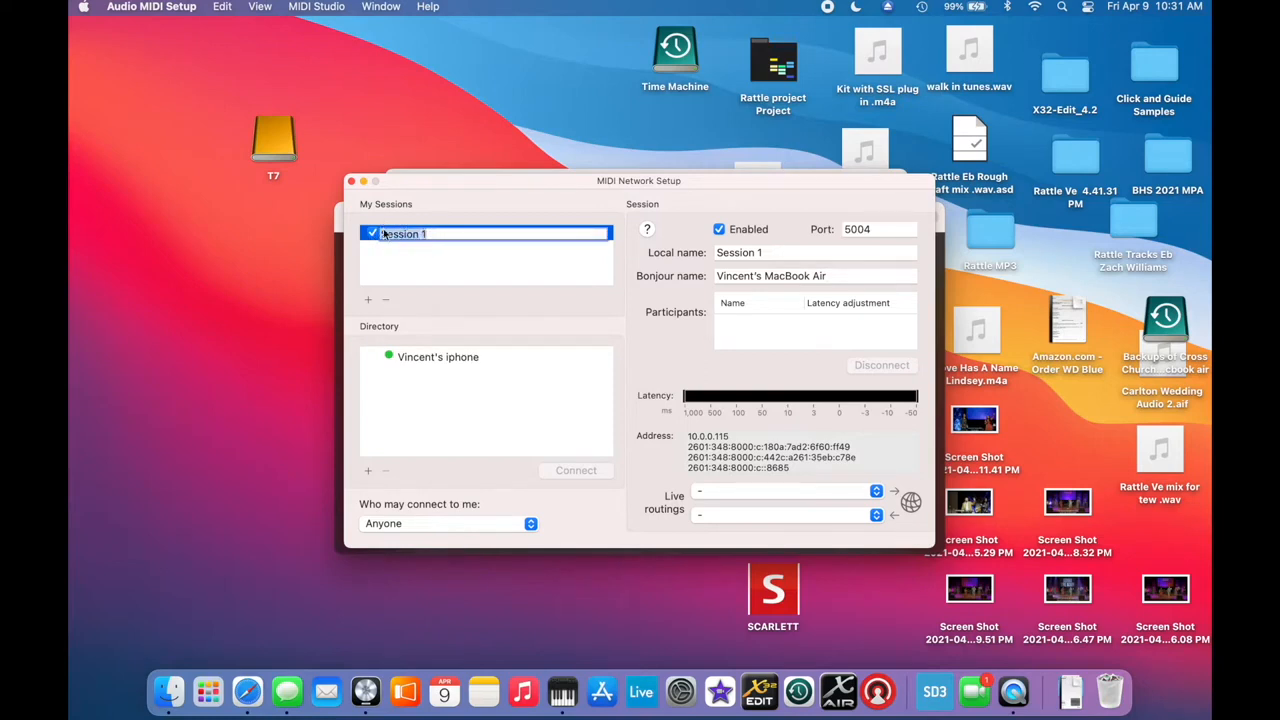
{"action": "type", "text": "playback automation"}
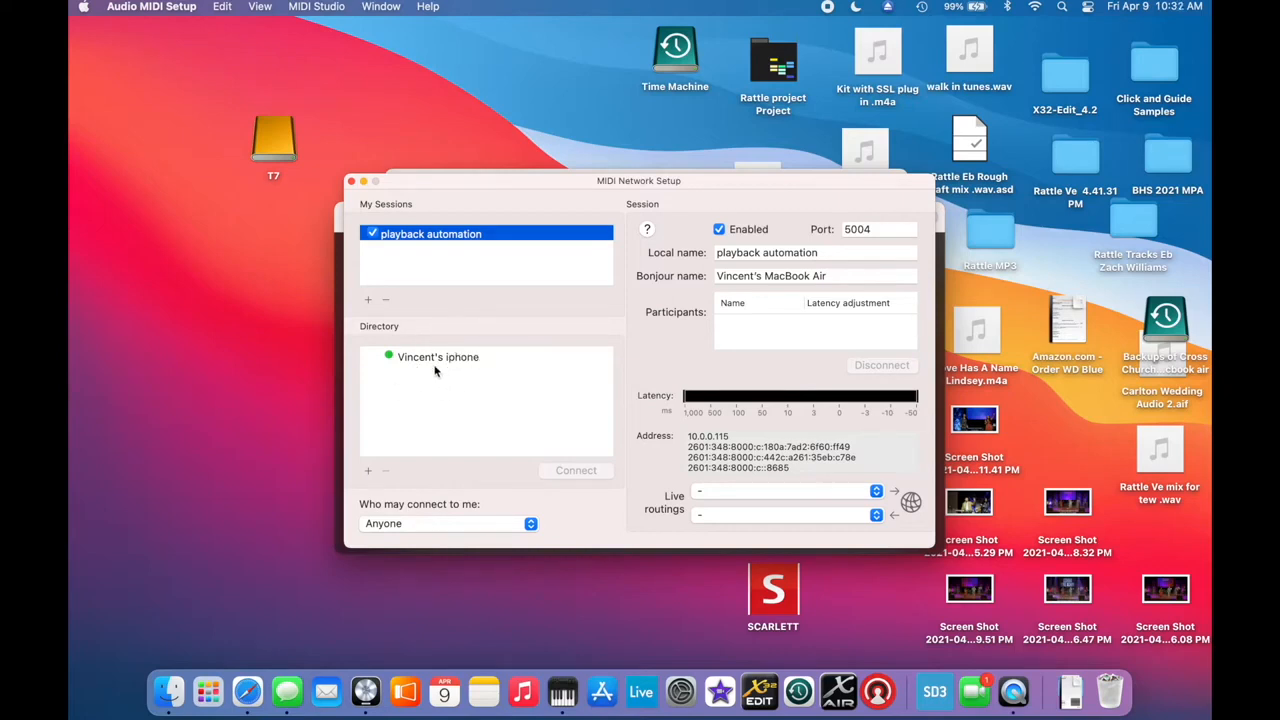
{"action": "mouse_move", "coordinate": [438, 403]}
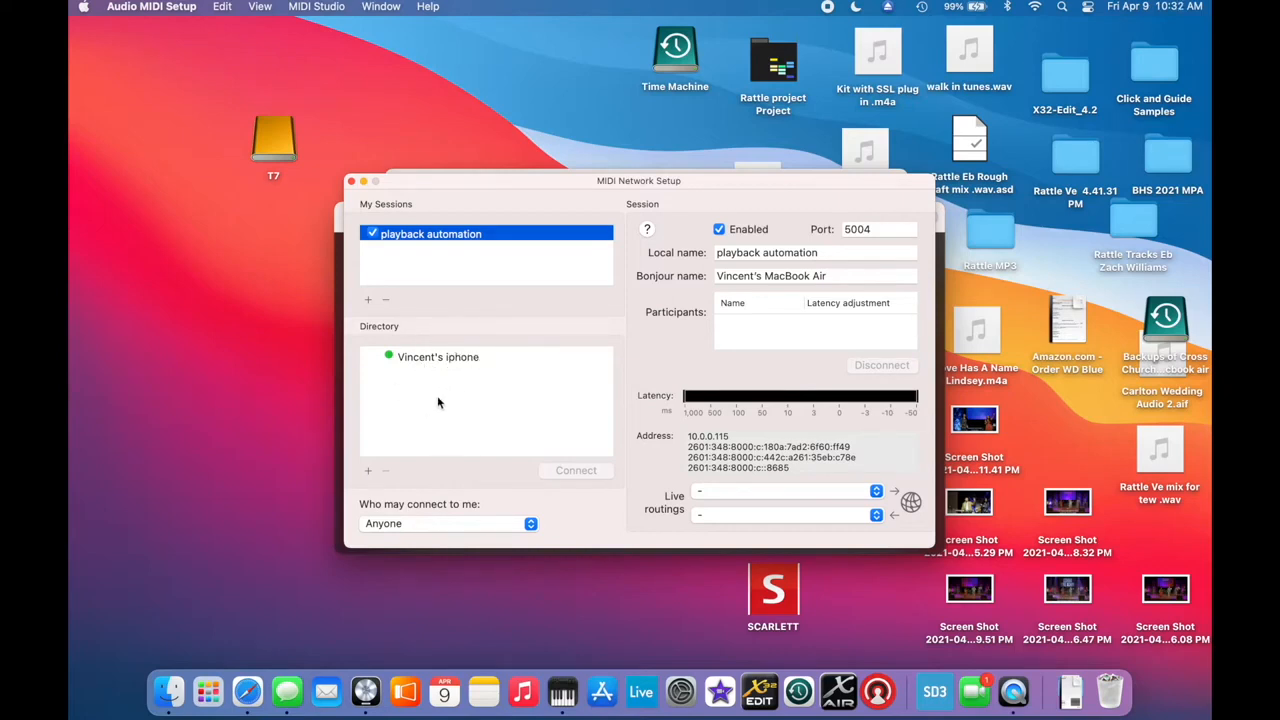
{"action": "mouse_move", "coordinate": [464, 373]}
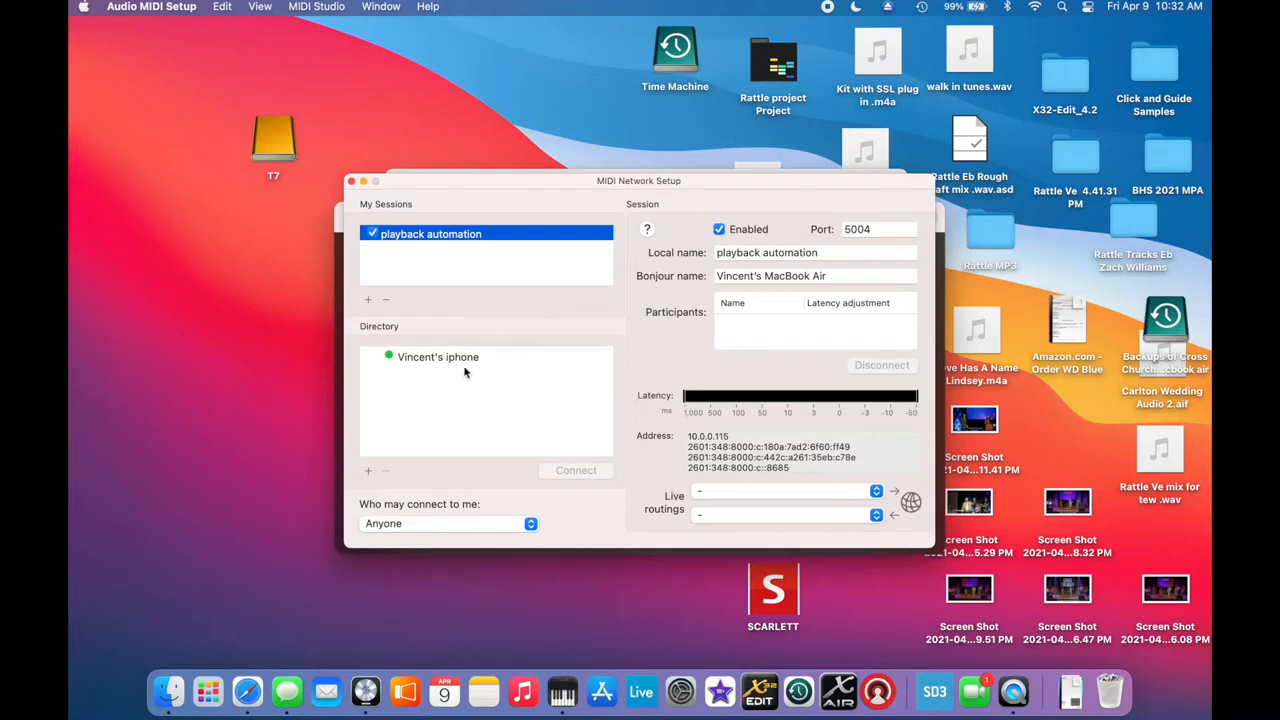
{"action": "mouse_move", "coordinate": [491, 368]}
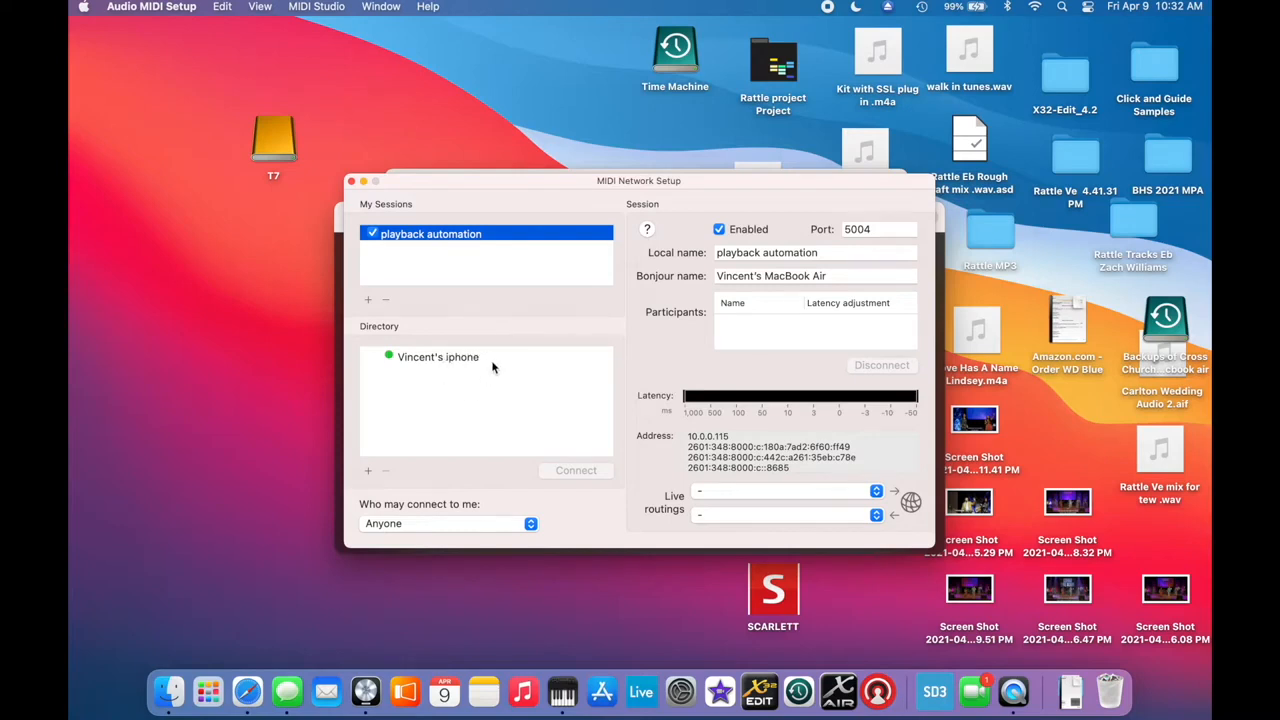
{"action": "mouse_move", "coordinate": [502, 358]}
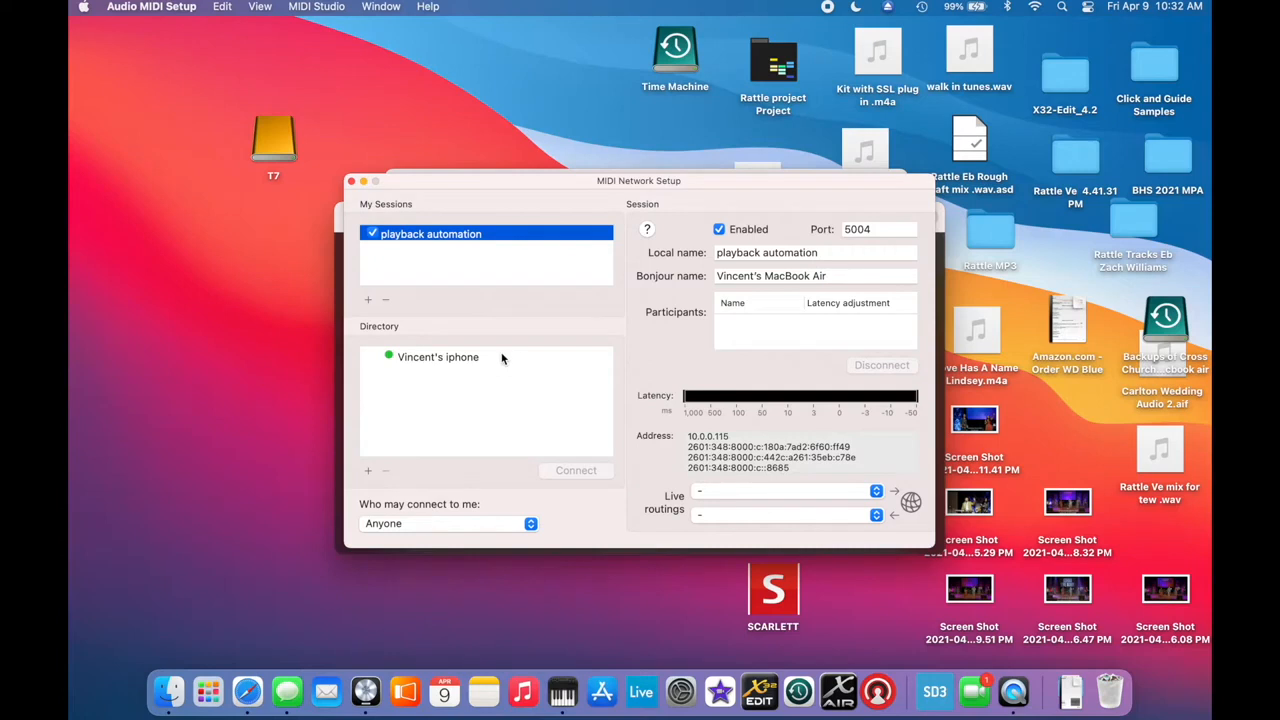
{"action": "mouse_move", "coordinate": [908, 100]}
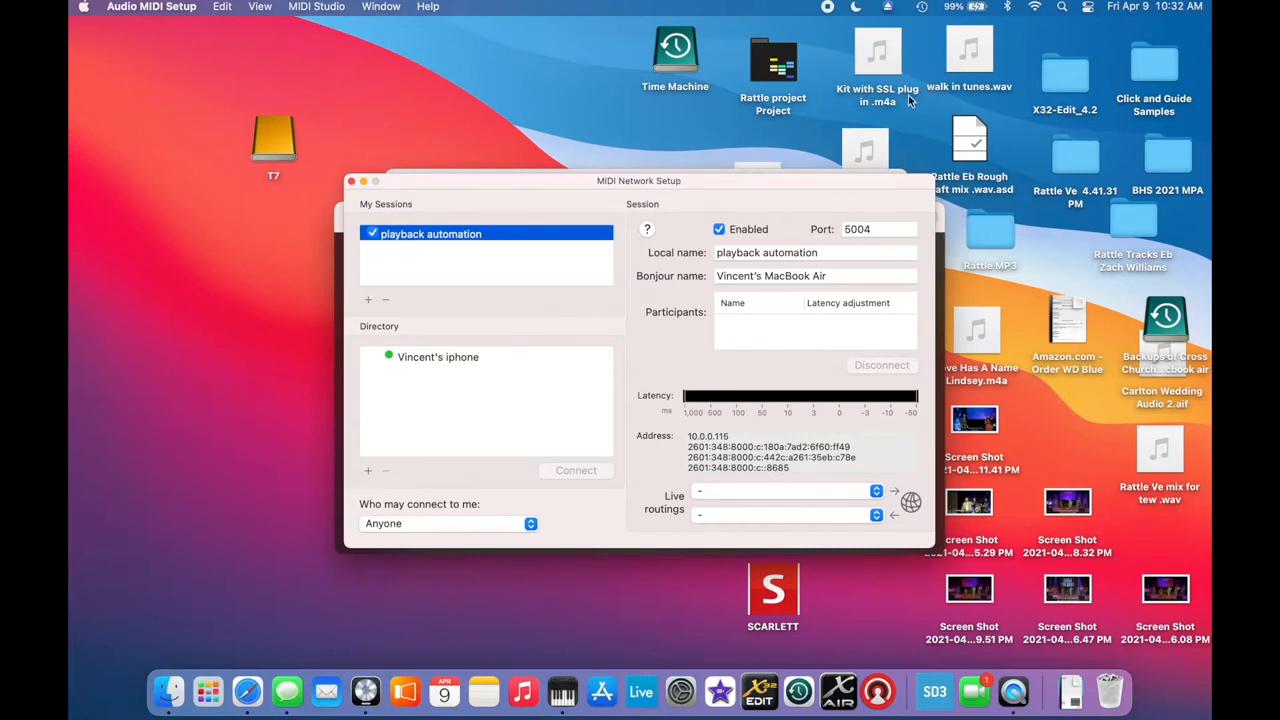
{"action": "mouse_move", "coordinate": [1035, 20]}
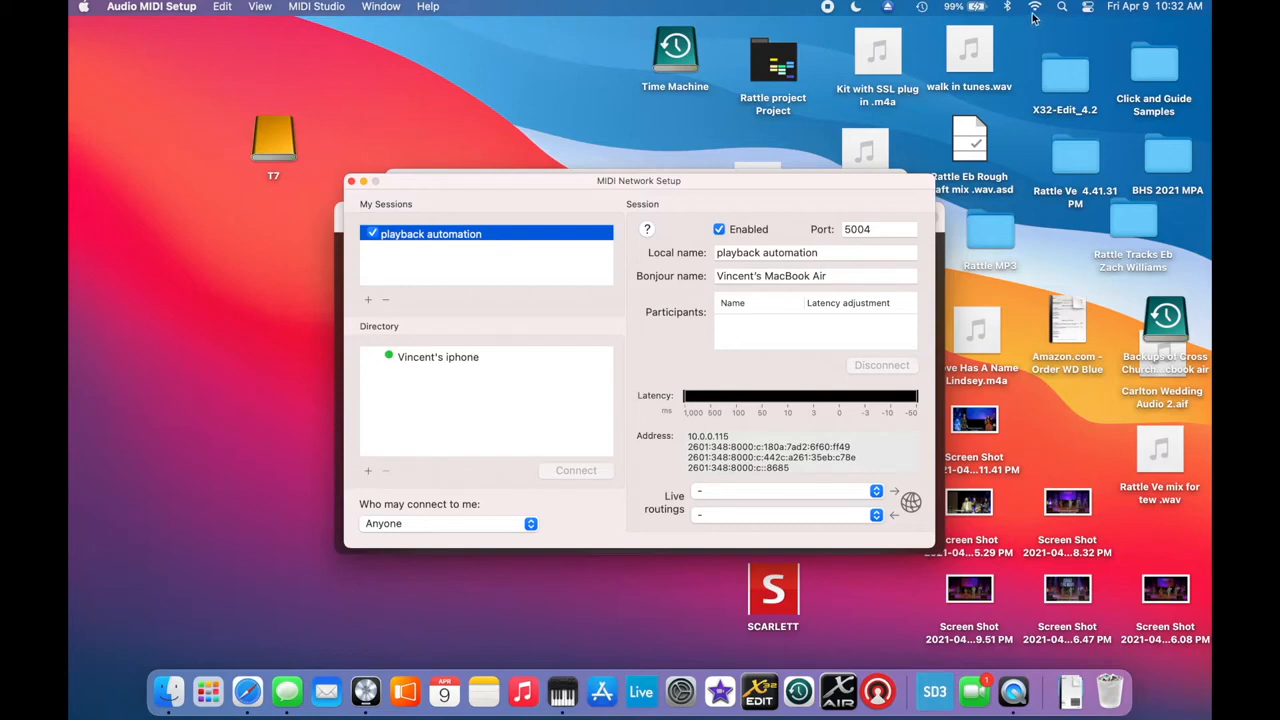
{"action": "left_click", "coordinate": [1035, 7]}
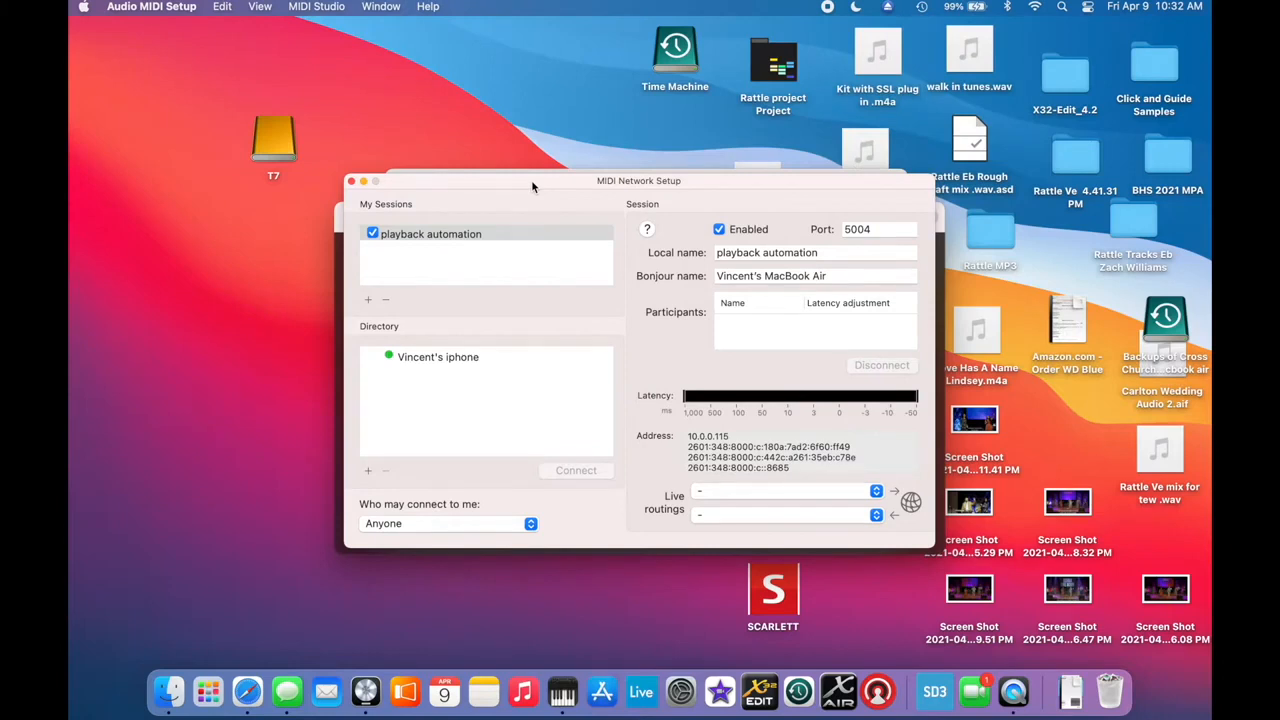
{"action": "mouse_move", "coordinate": [668, 137]}
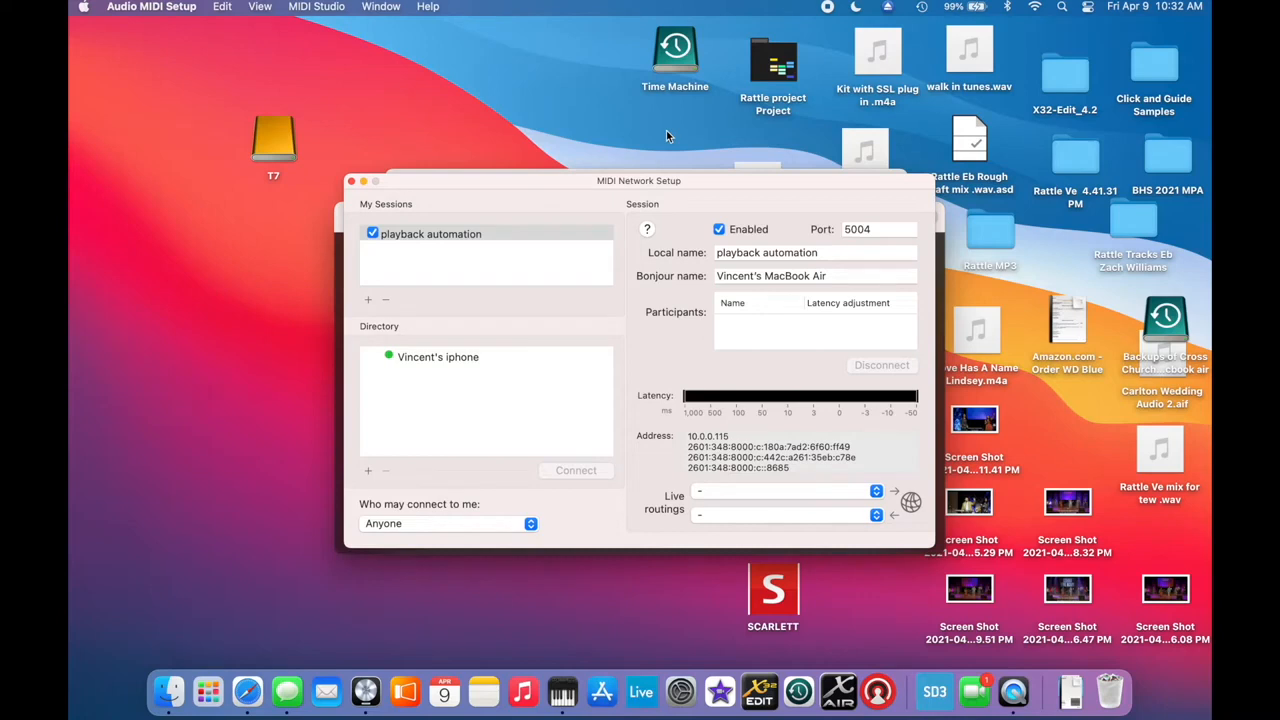
{"action": "mouse_move", "coordinate": [585, 262]}
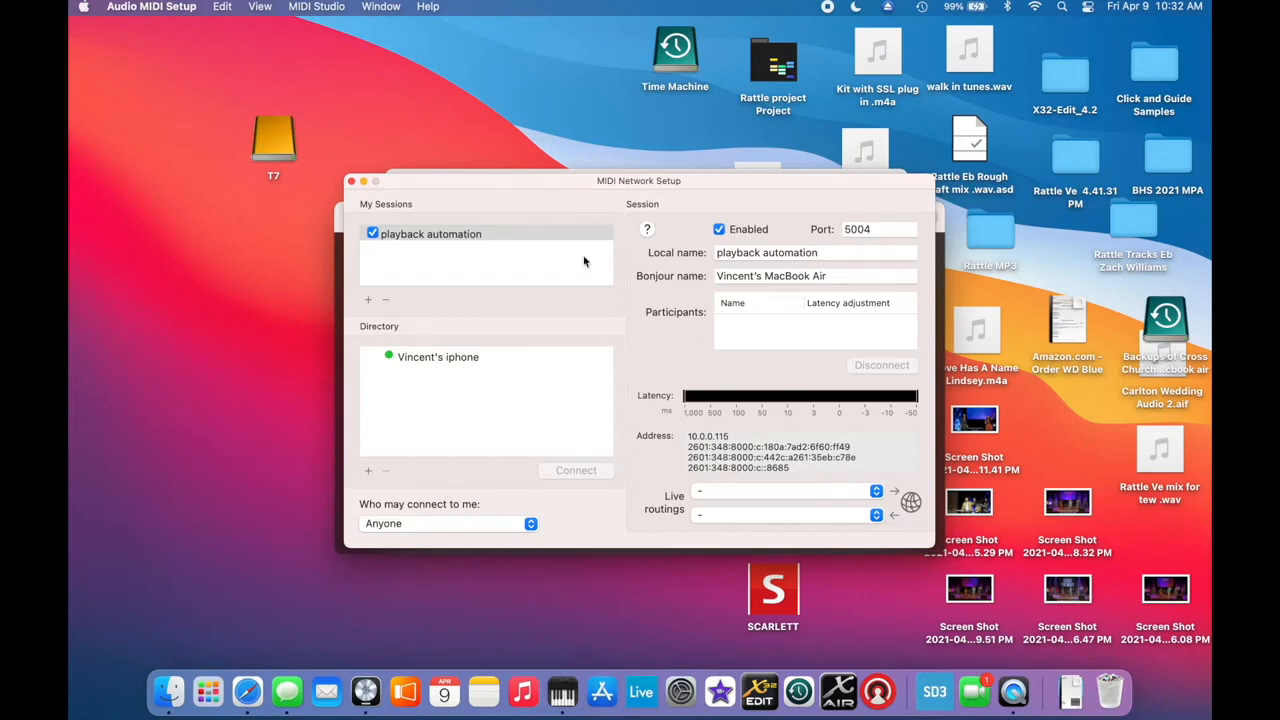
{"action": "mouse_move", "coordinate": [507, 358]}
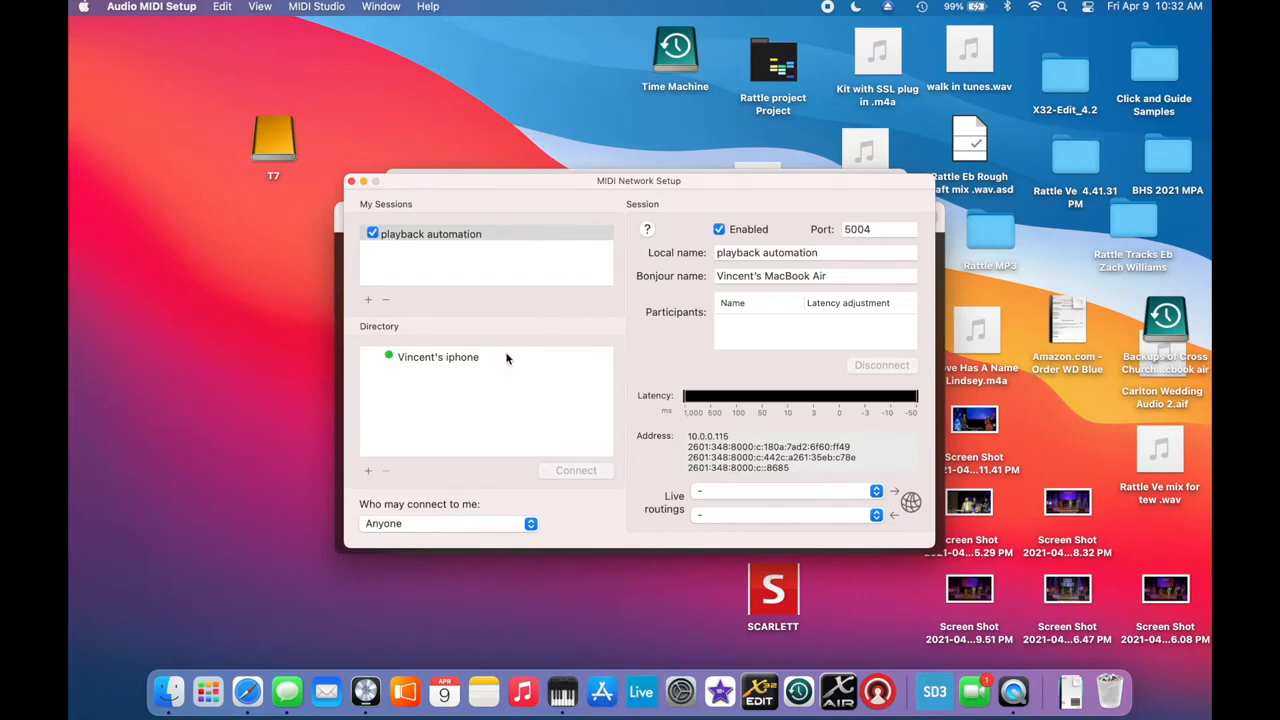
{"action": "mouse_move", "coordinate": [530, 266]}
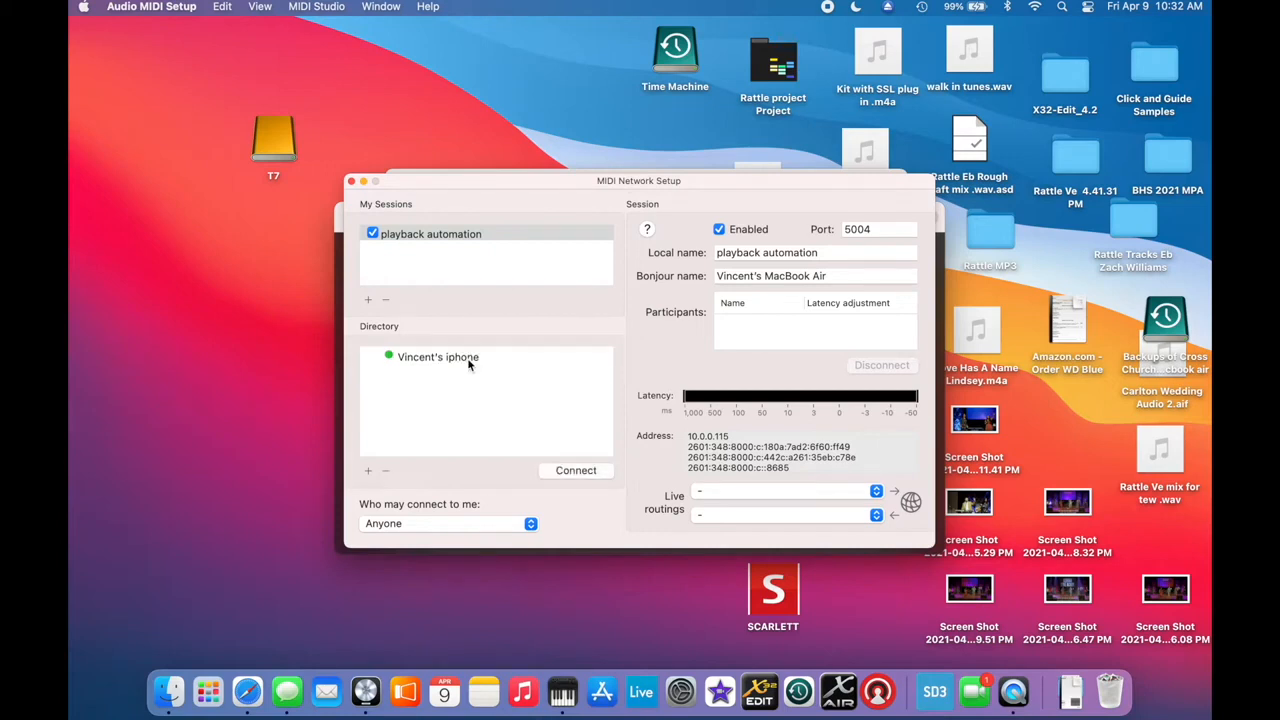
{"action": "left_click", "coordinate": [438, 357]}
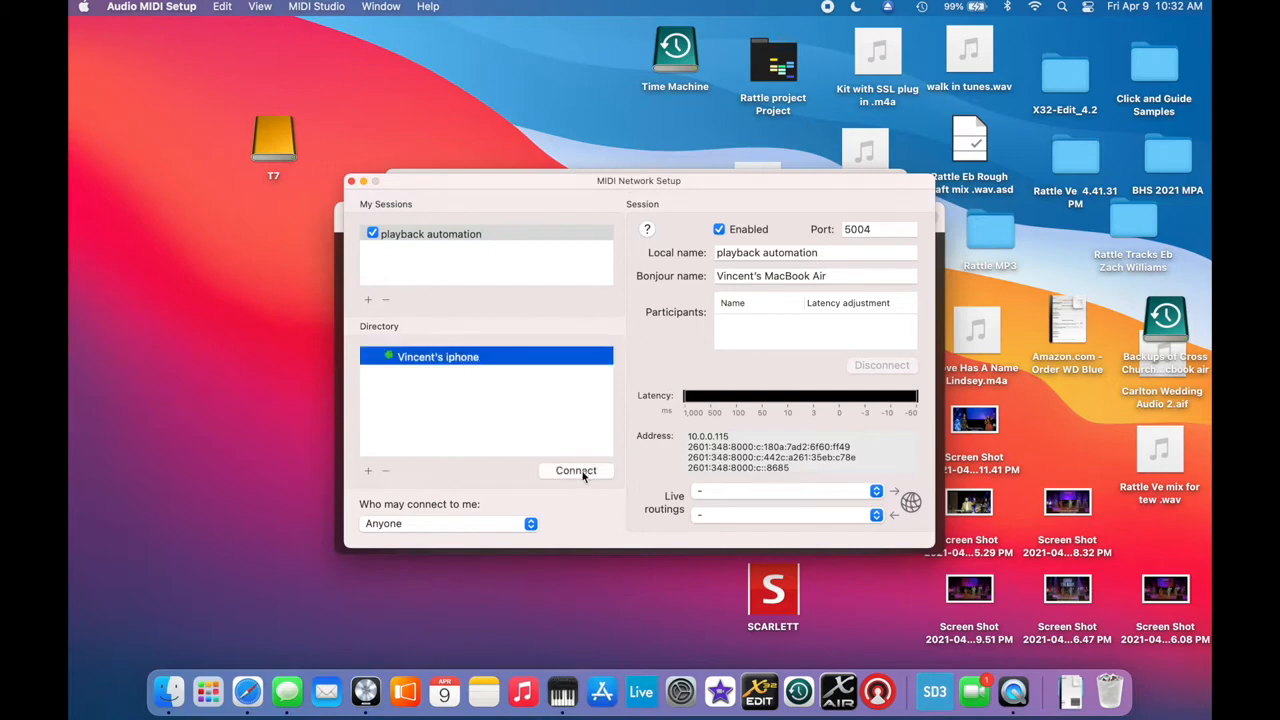
{"action": "left_click", "coordinate": [576, 470]}
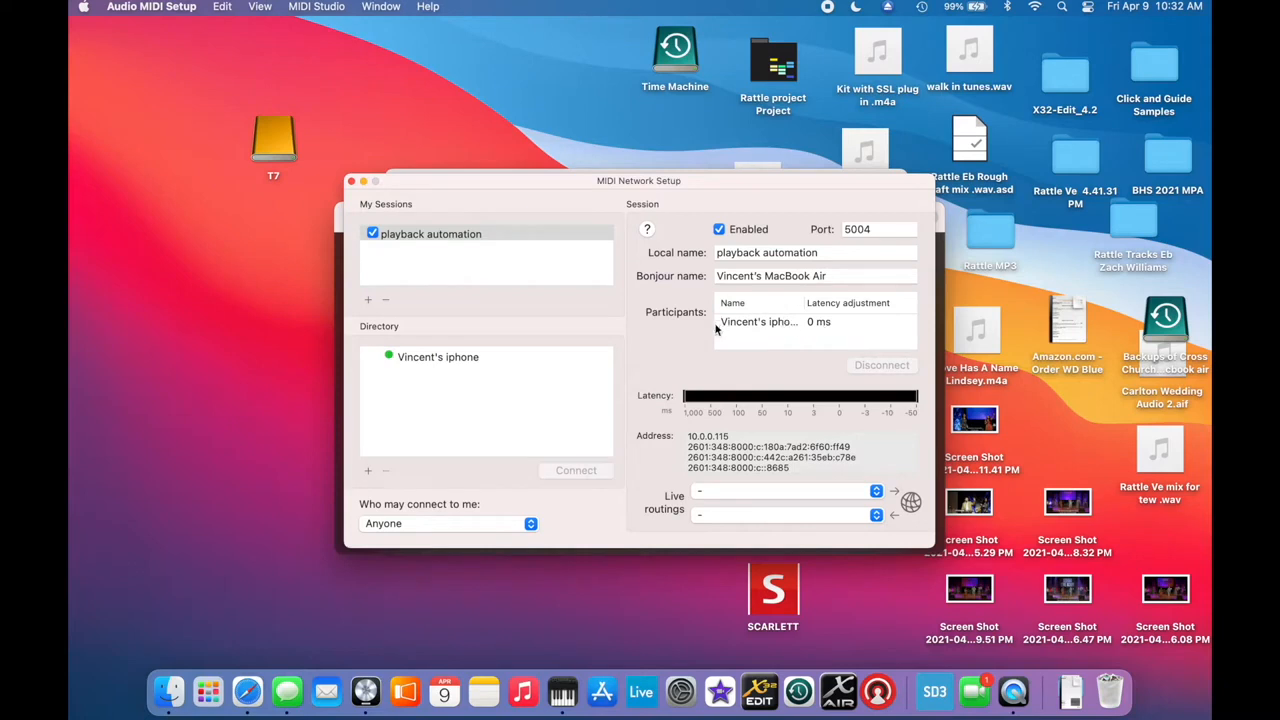
{"action": "mouse_move", "coordinate": [742, 333]}
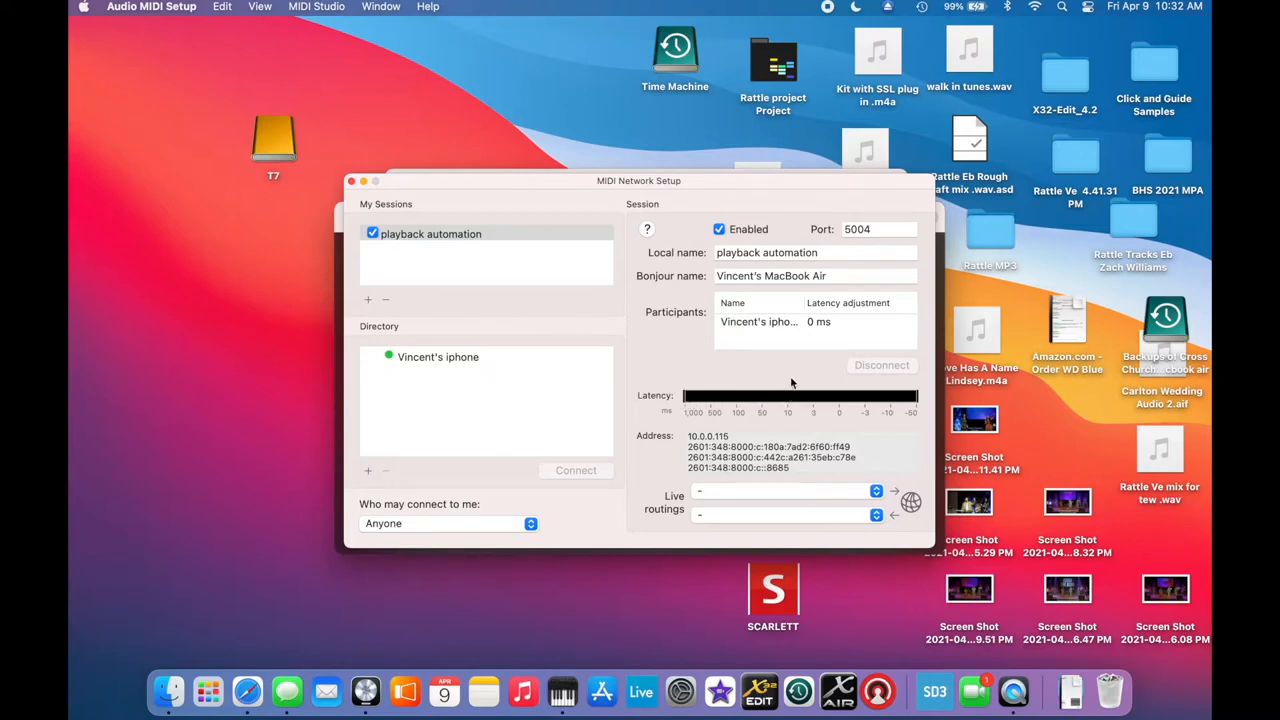
{"action": "mouse_move", "coordinate": [815, 391]}
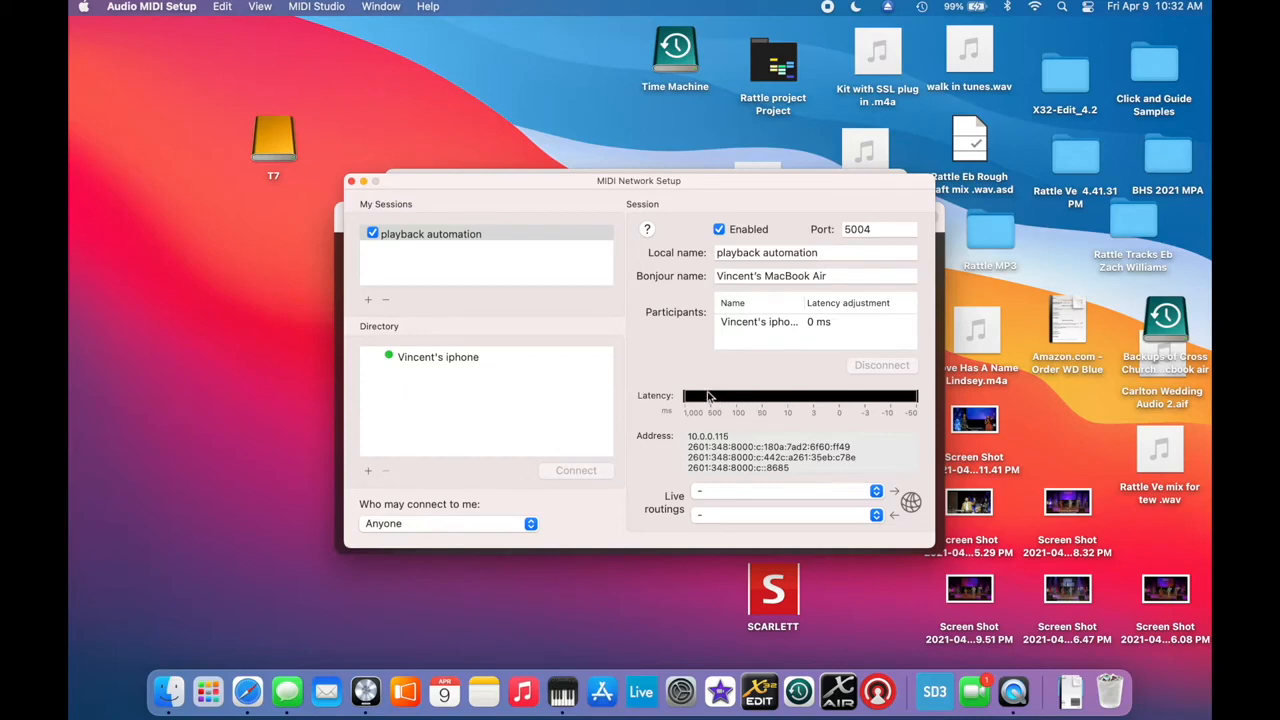
{"action": "mouse_move", "coordinate": [820, 388]}
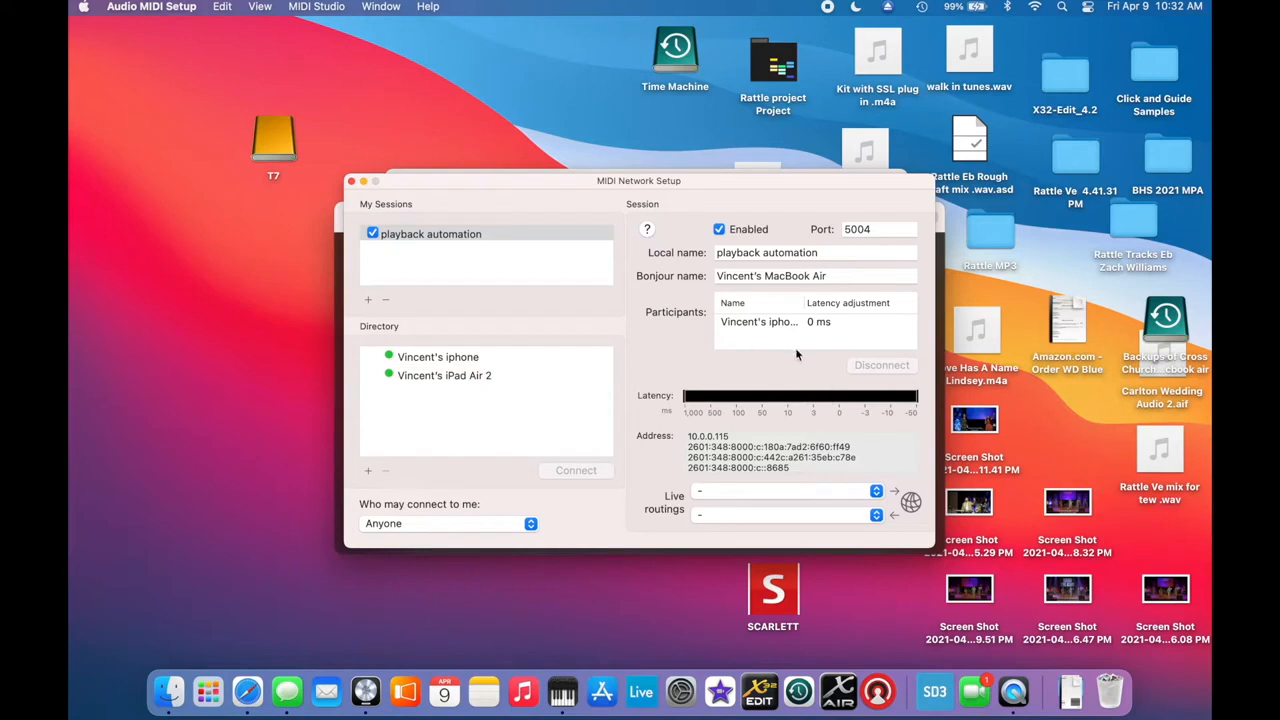
{"action": "mouse_move", "coordinate": [708, 286]}
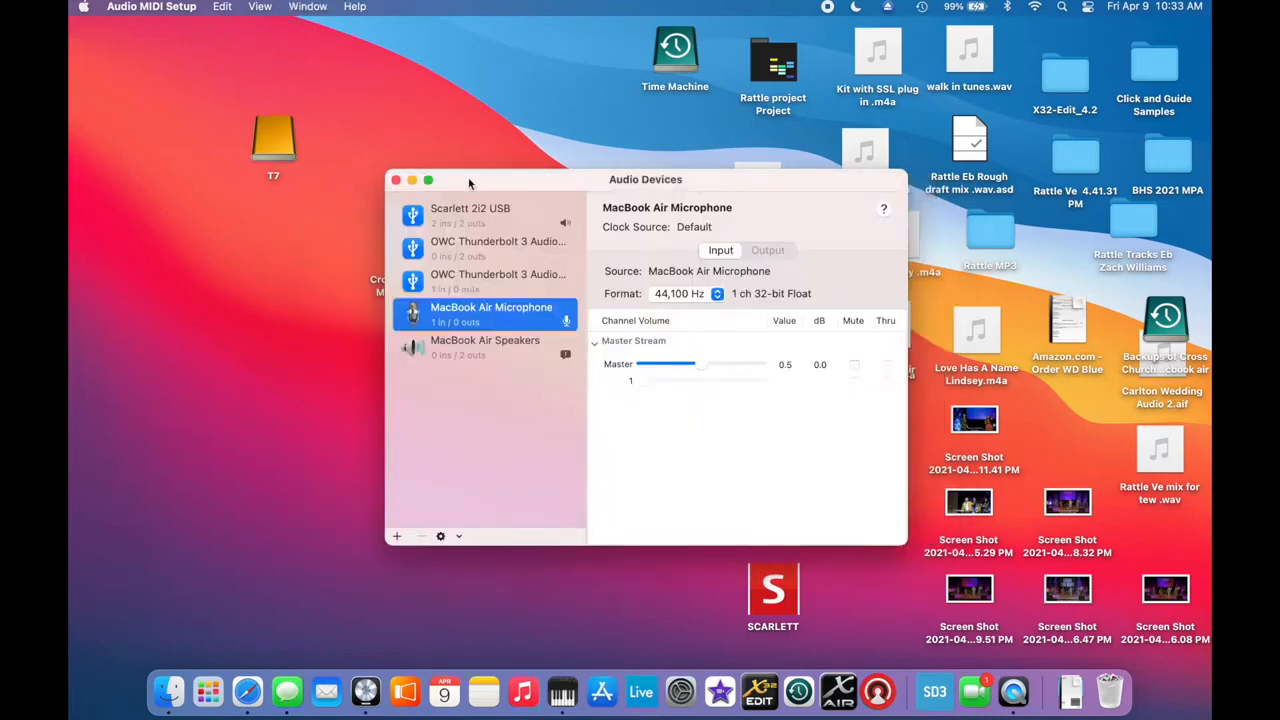
Step: Close the Audio Devices window in Audio MIDI Setup
{"action": "left_click", "coordinate": [396, 179]}
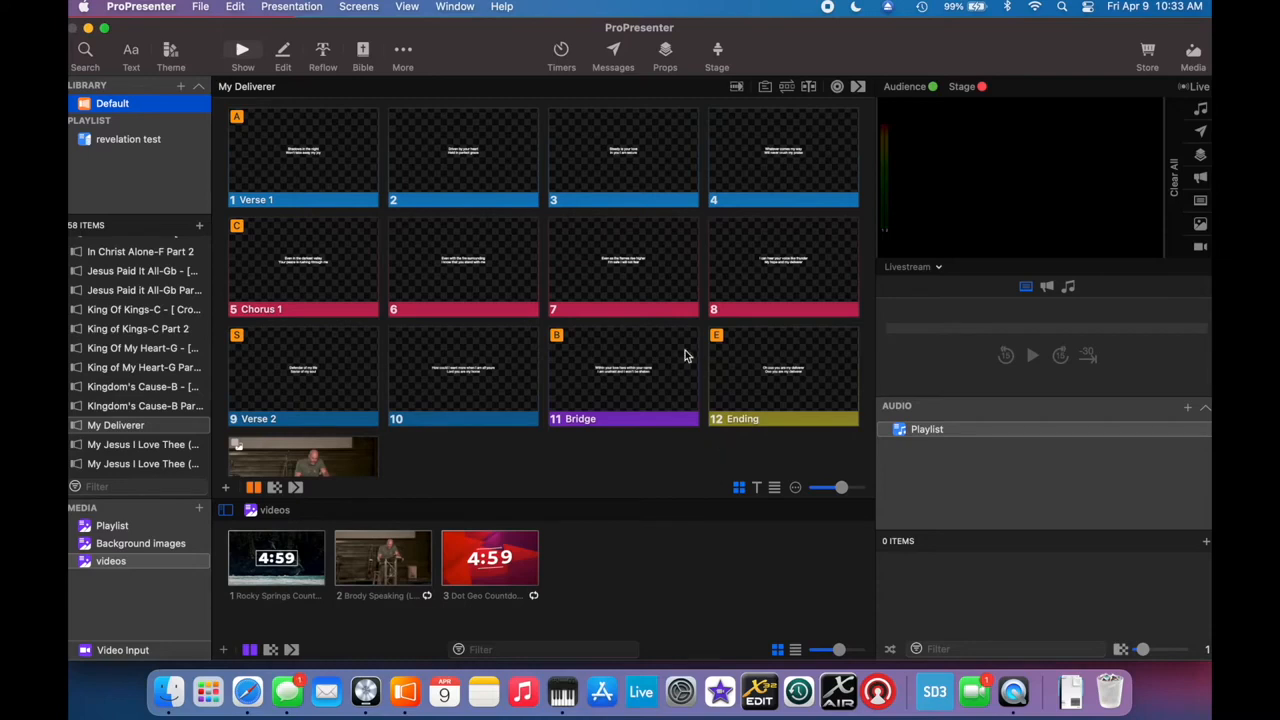
{"action": "mouse_move", "coordinate": [351, 147]}
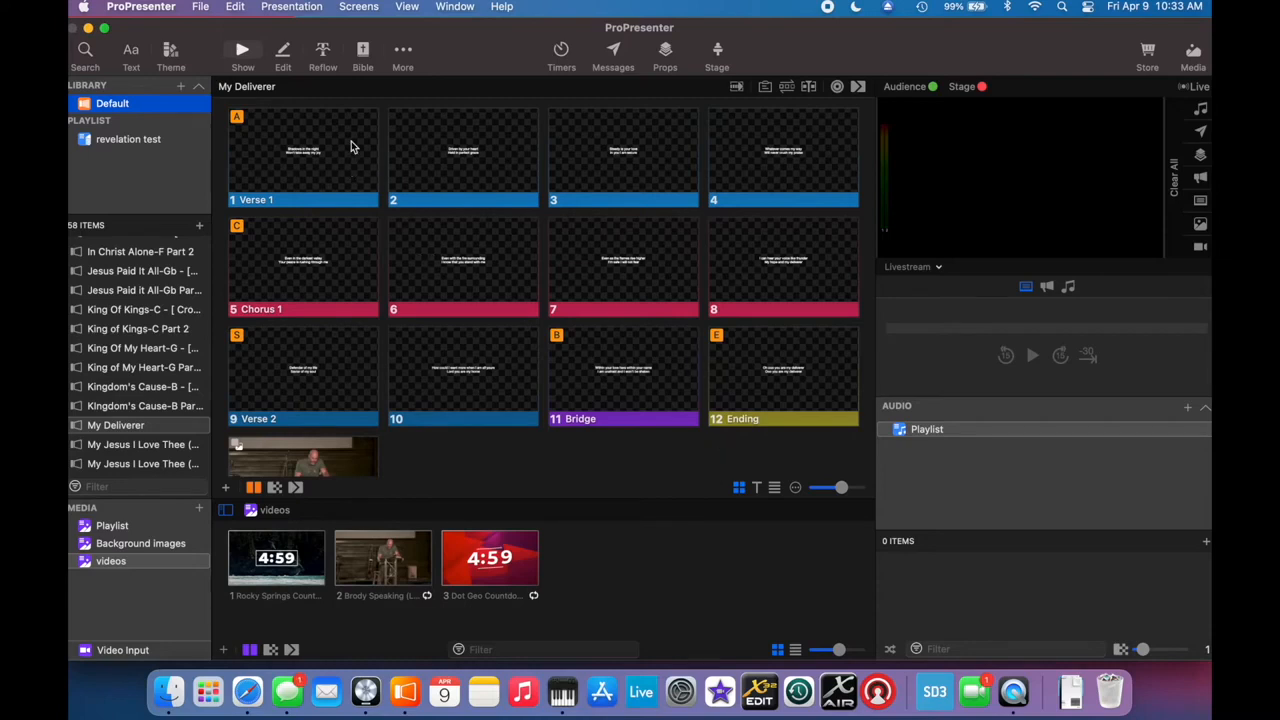
Step: Put the Verse 1 slide live and open ProPresenter's General preferences
{"action": "left_click", "coordinate": [303, 155]}
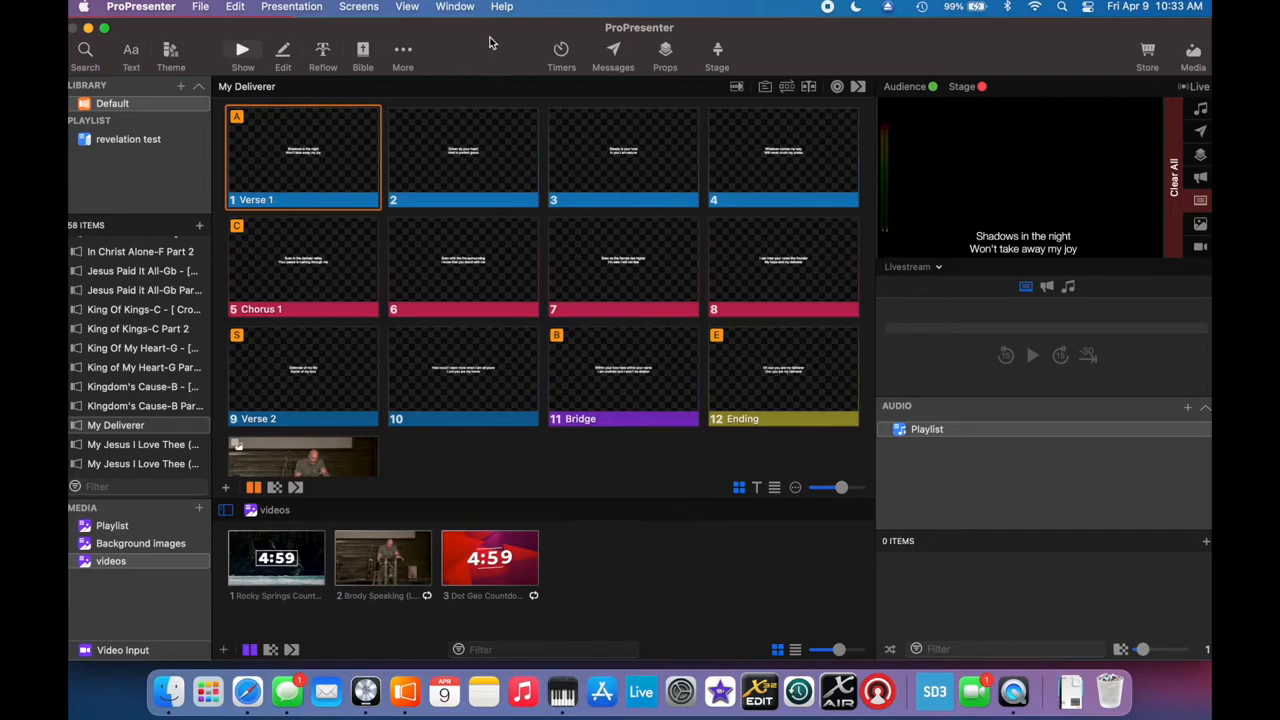
{"action": "left_click", "coordinate": [291, 7]}
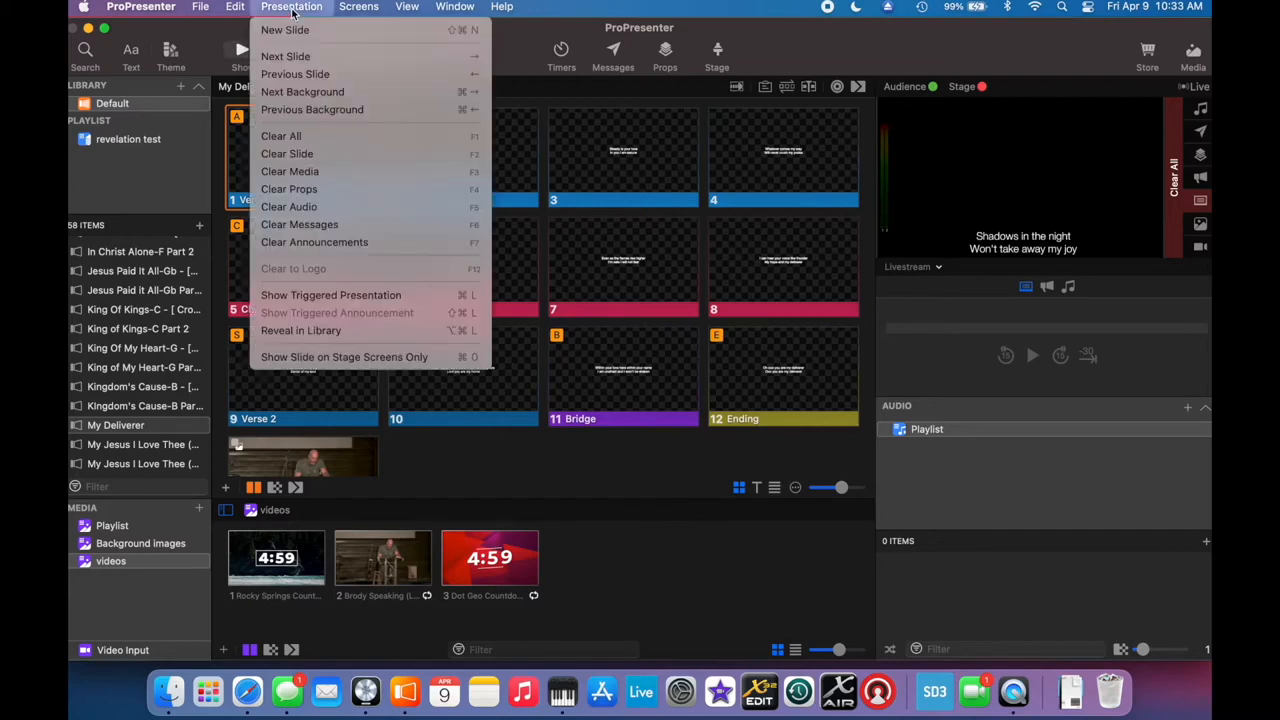
{"action": "left_click", "coordinate": [141, 7]}
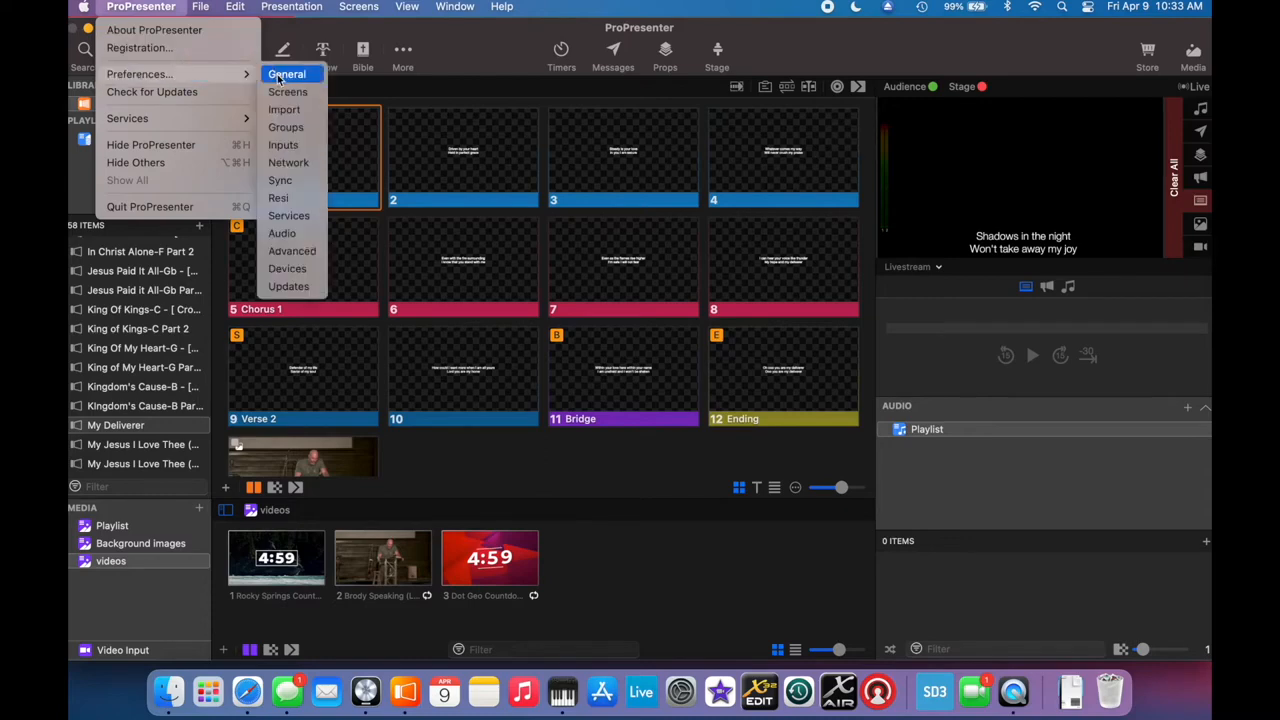
{"action": "left_click", "coordinate": [287, 74]}
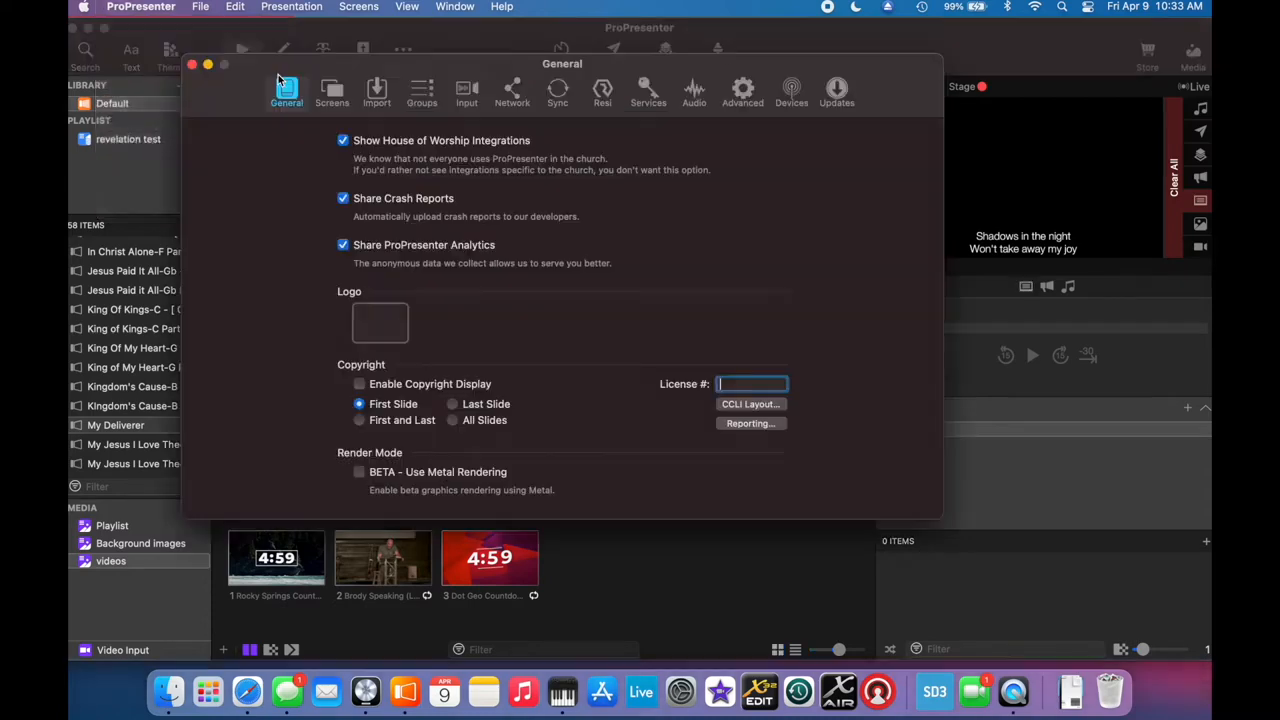
{"action": "mouse_move", "coordinate": [718, 90]}
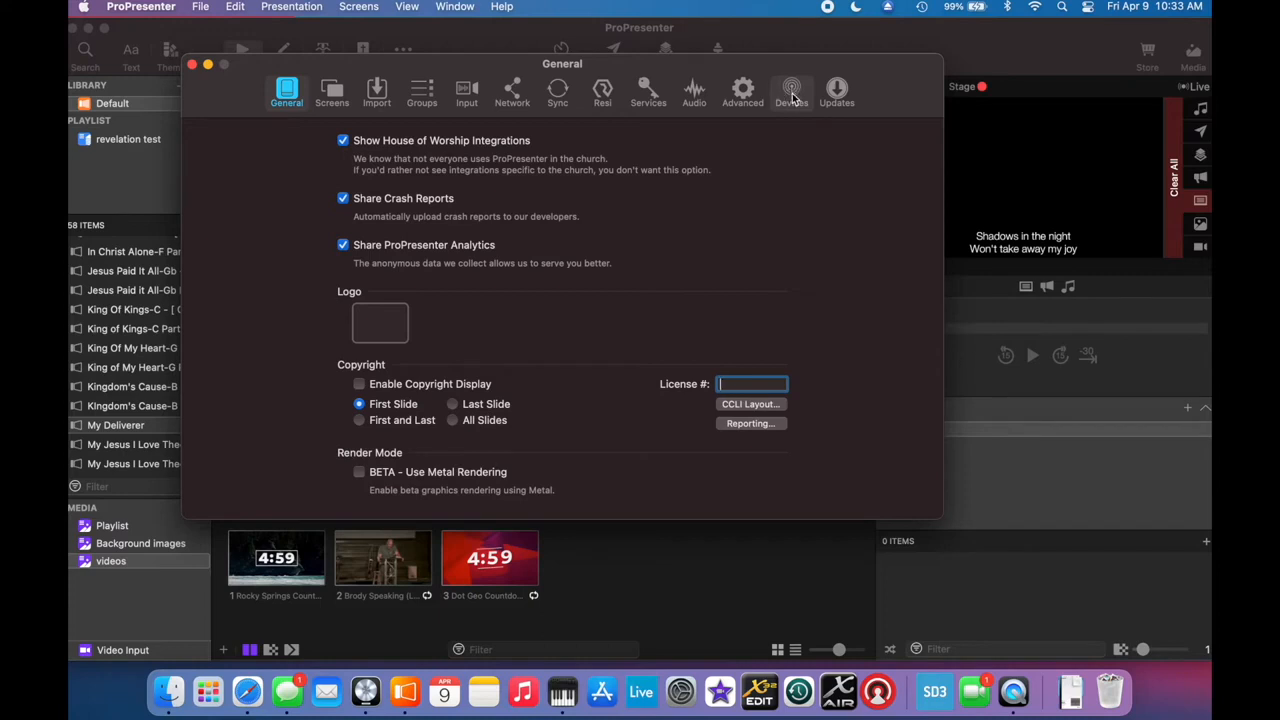
{"action": "mouse_move", "coordinate": [331, 92]}
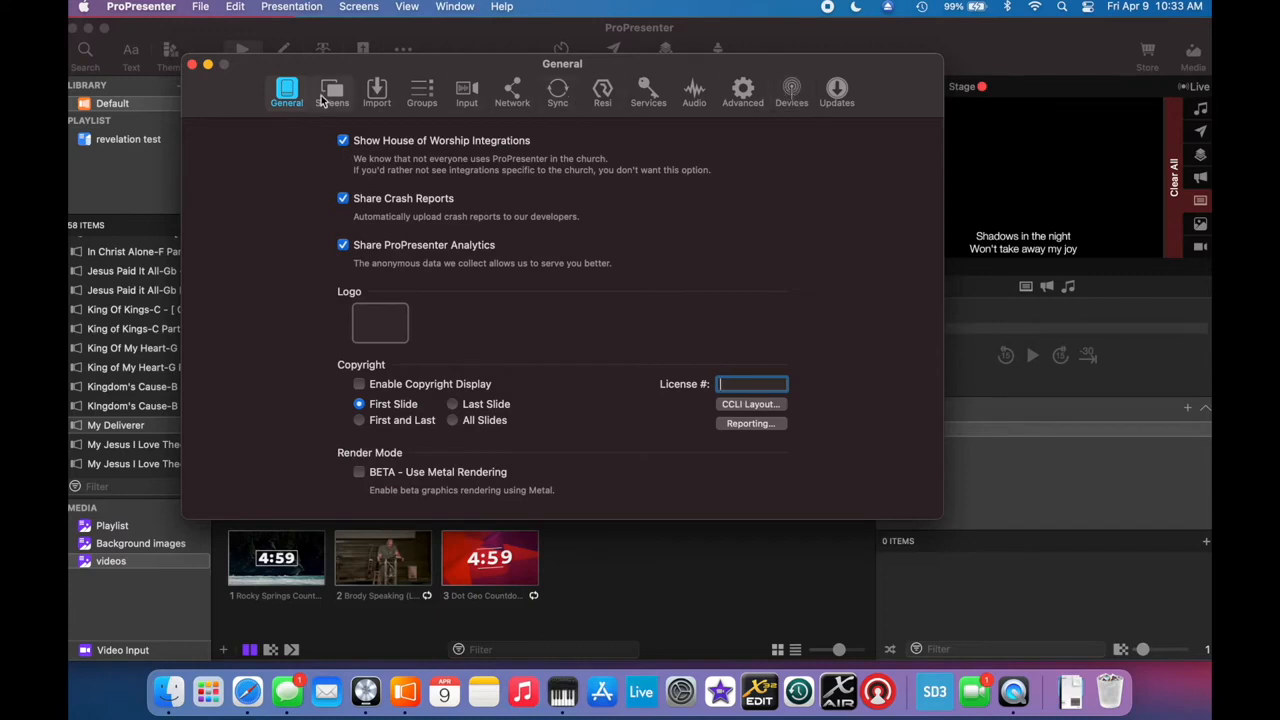
Step: Add a new MIDI device in the Devices preferences
{"action": "left_click", "coordinate": [791, 90]}
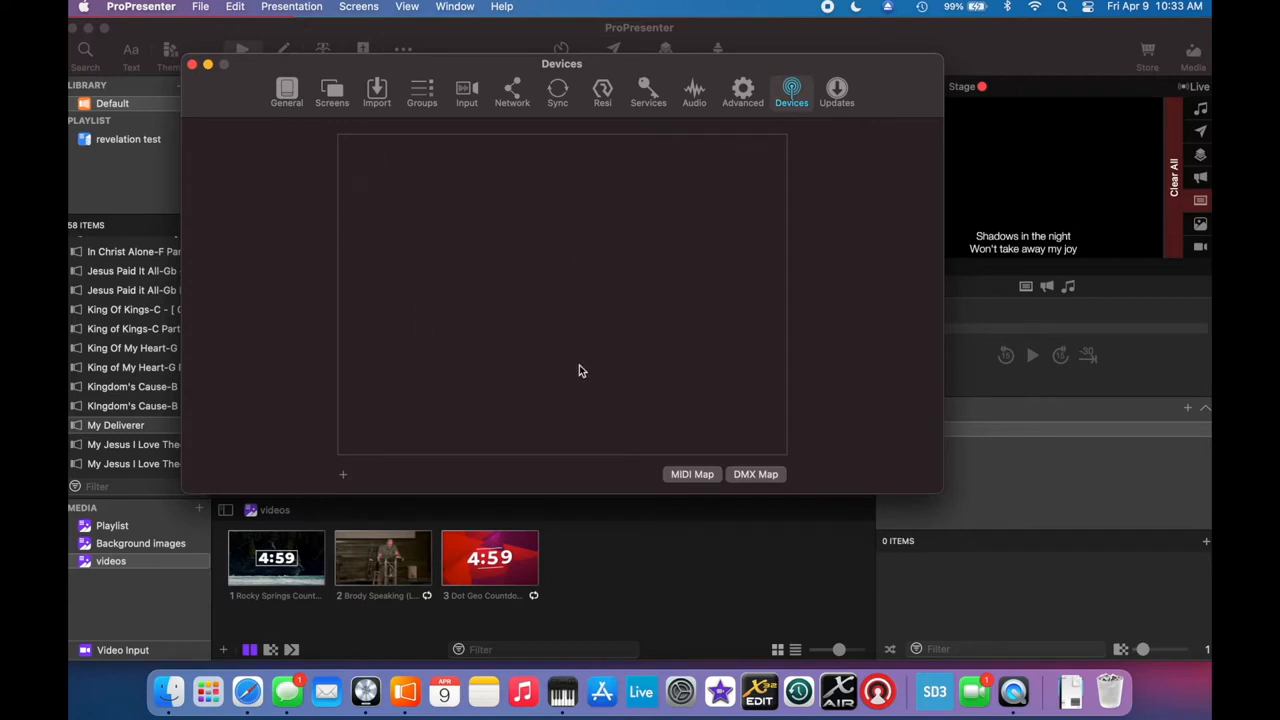
{"action": "left_click", "coordinate": [343, 474]}
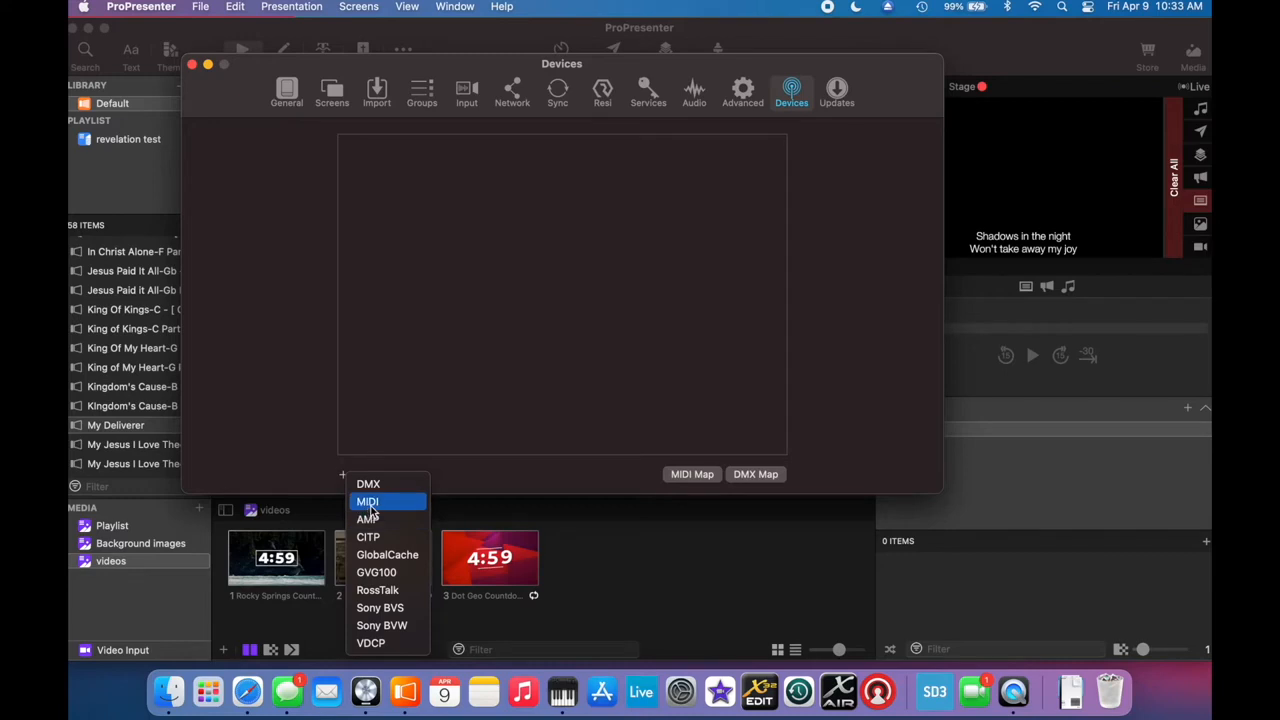
{"action": "mouse_move", "coordinate": [386, 510]}
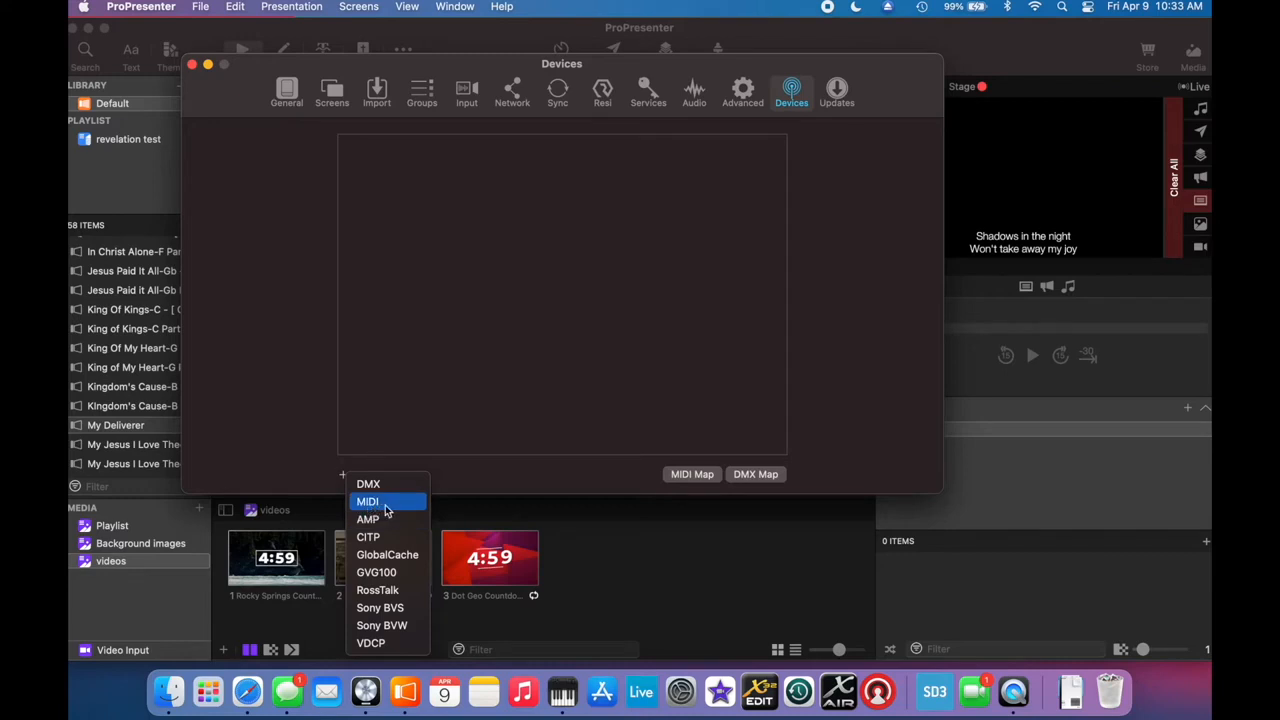
{"action": "left_click", "coordinate": [367, 501]}
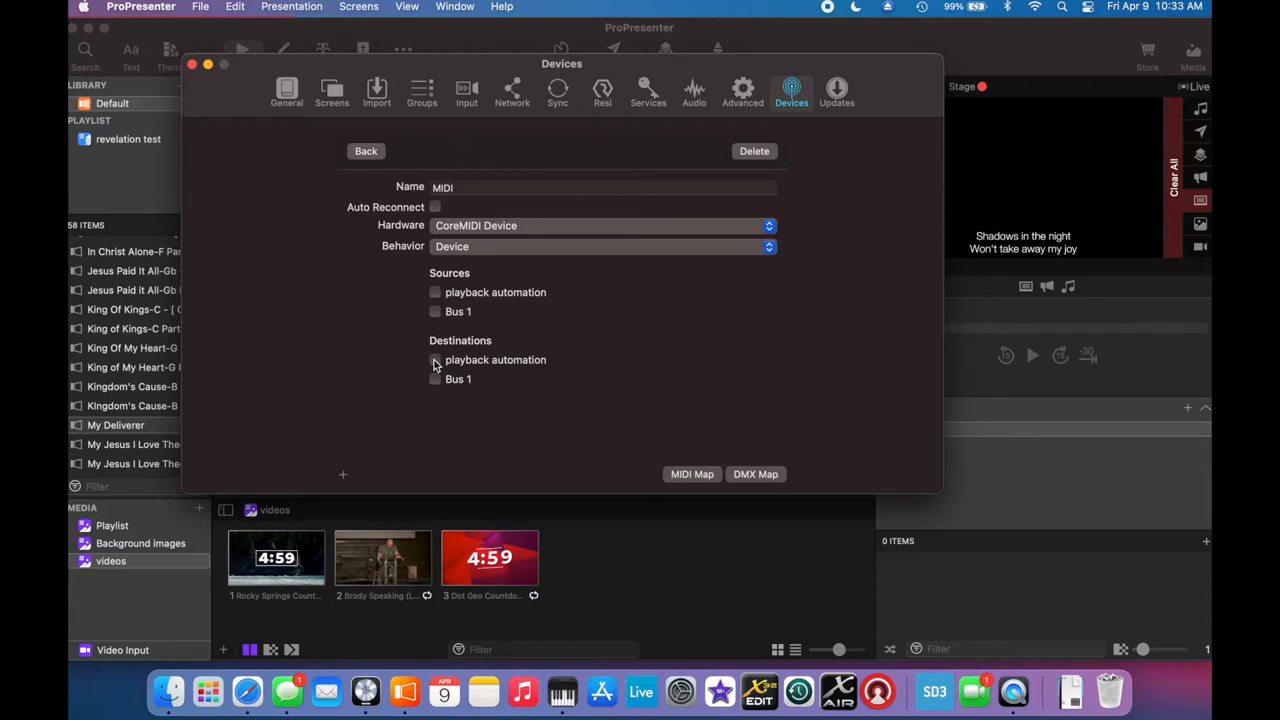
Step: Use playback automation as the MIDI device's source and destination
{"action": "left_click", "coordinate": [435, 360]}
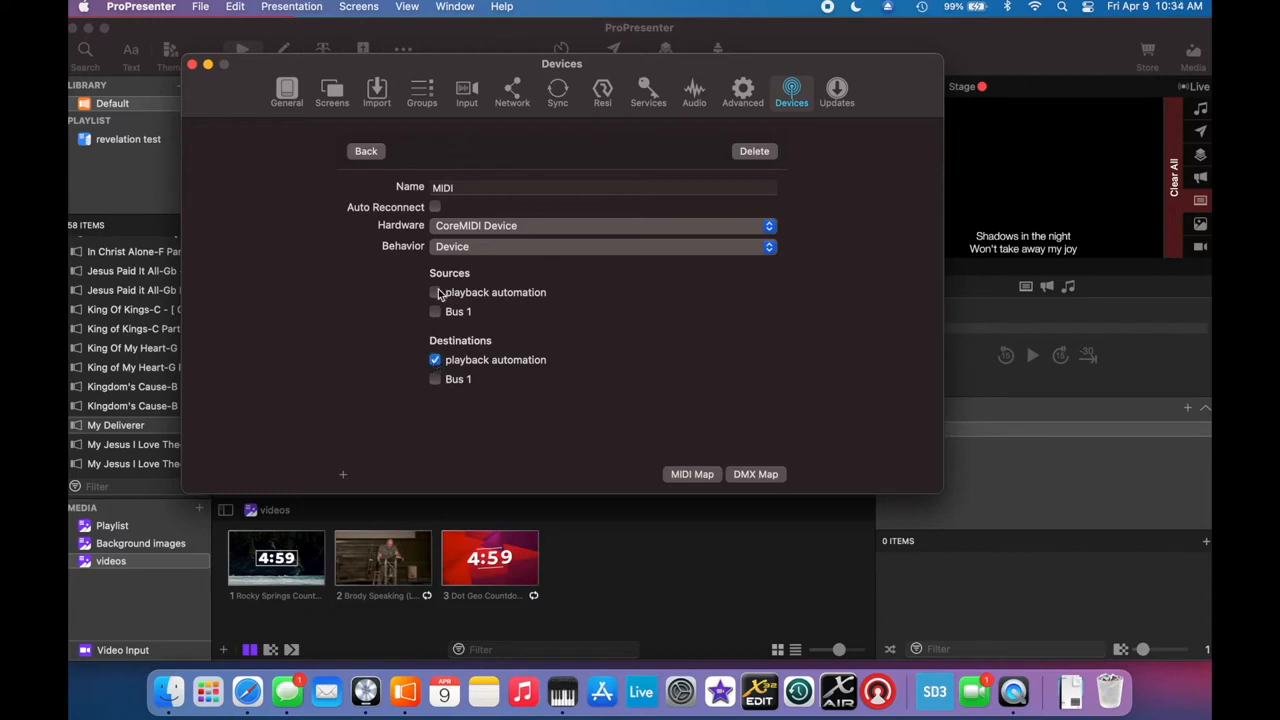
{"action": "left_click", "coordinate": [435, 292]}
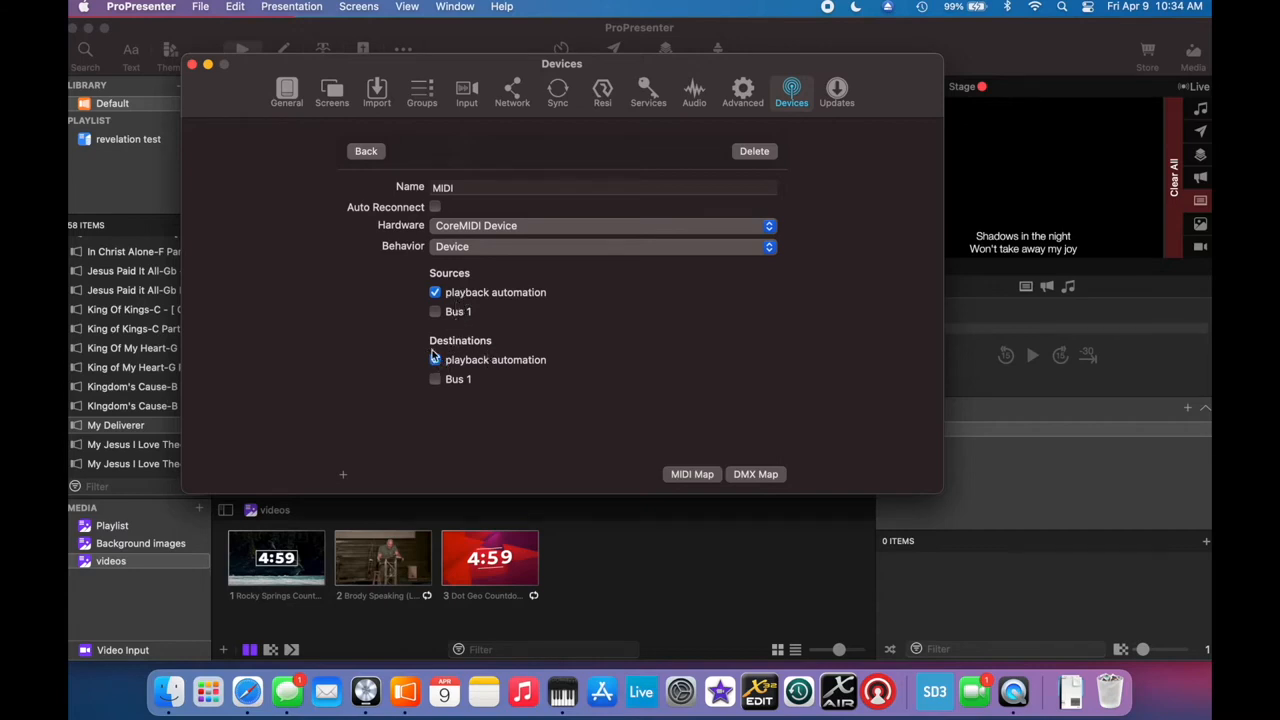
{"action": "left_click", "coordinate": [435, 359]}
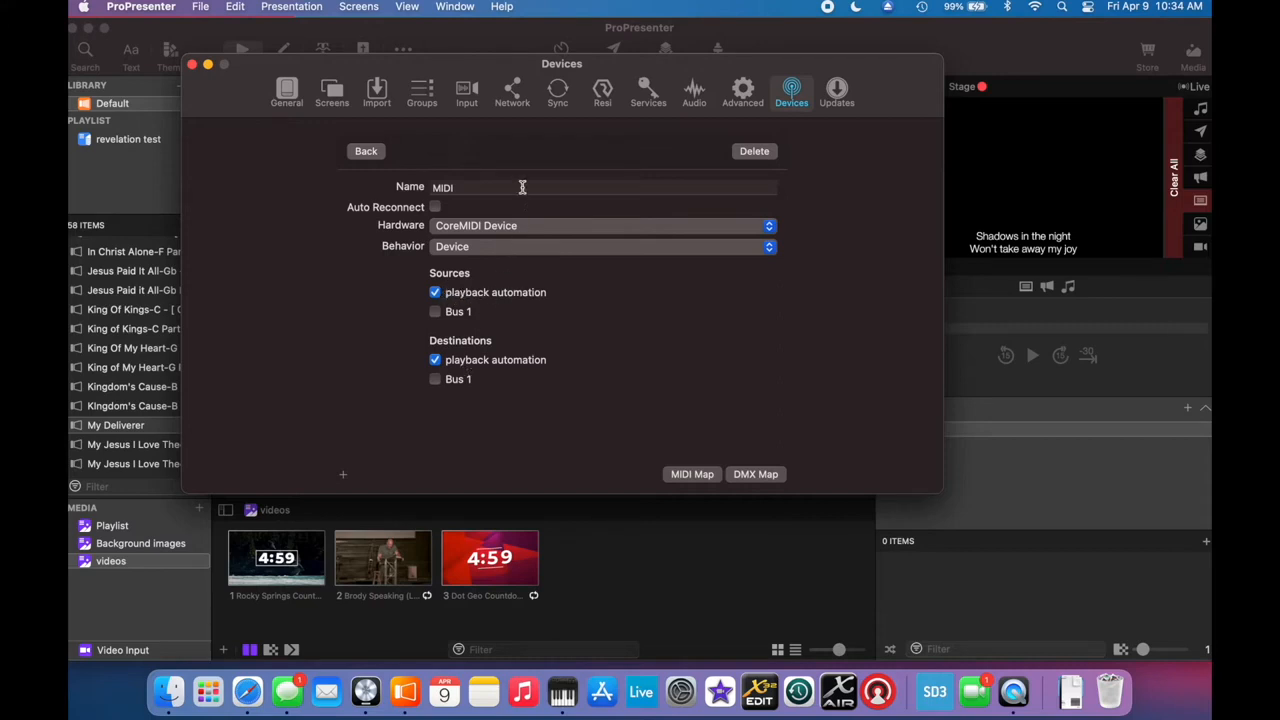
{"action": "mouse_move", "coordinate": [553, 210]}
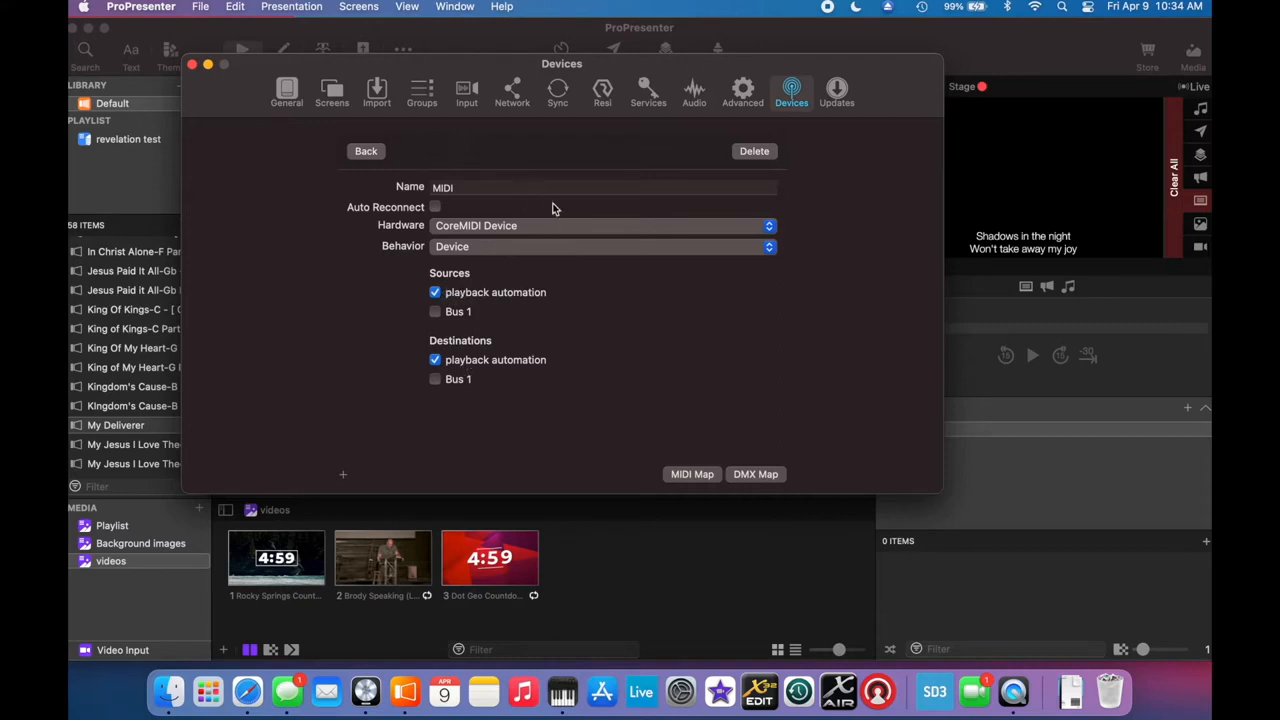
Step: Rename the device 'playback automation' and enable Auto Reconnect
{"action": "left_click", "coordinate": [550, 187]}
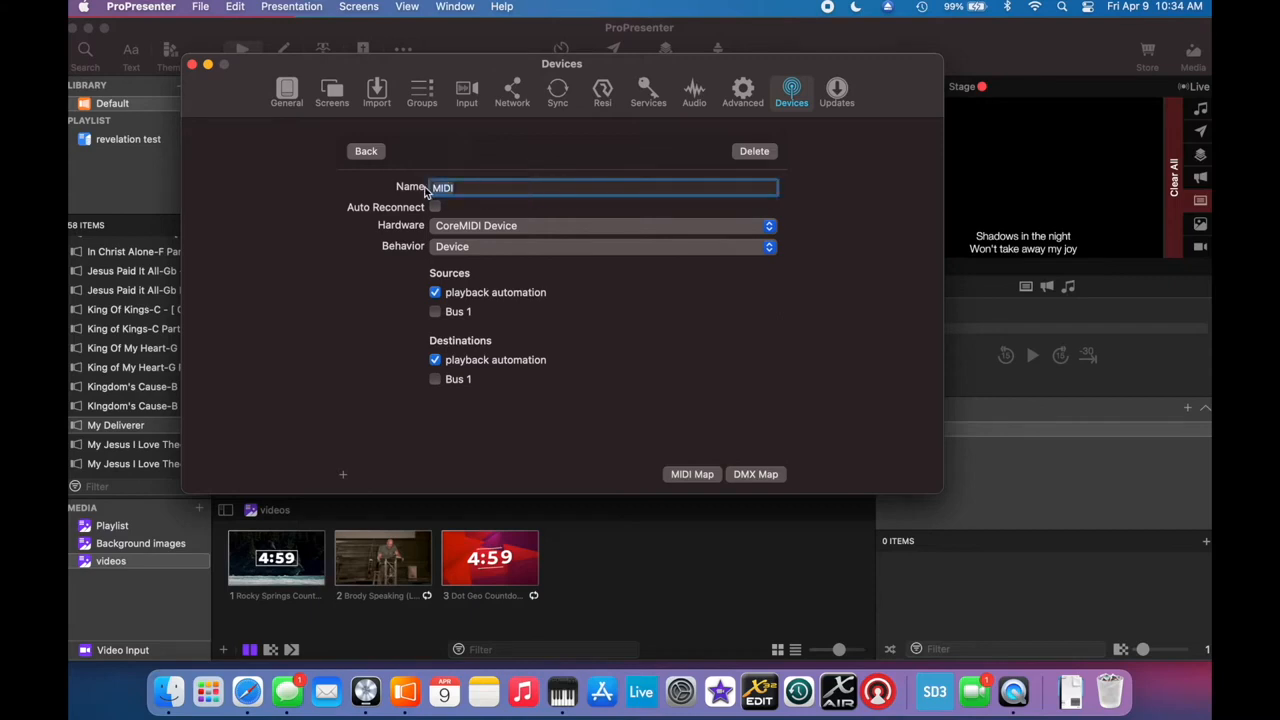
{"action": "left_click", "coordinate": [478, 187]}
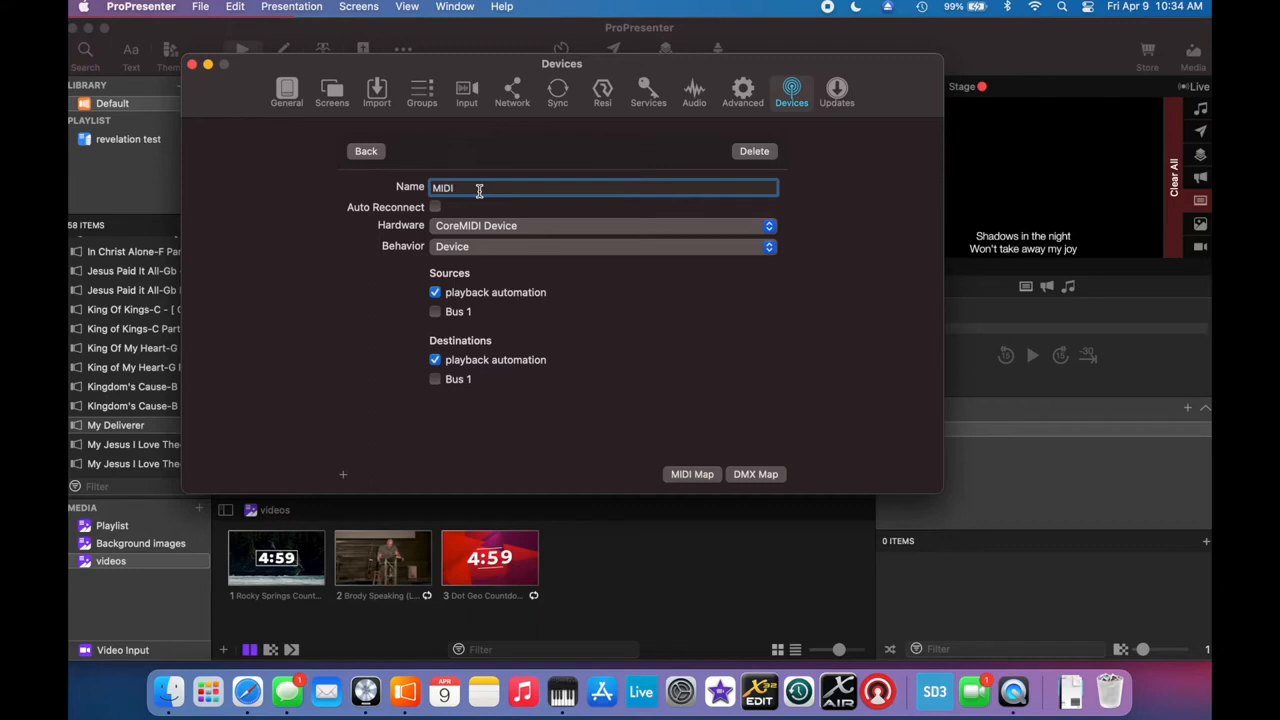
{"action": "type", "text": "playback automation"}
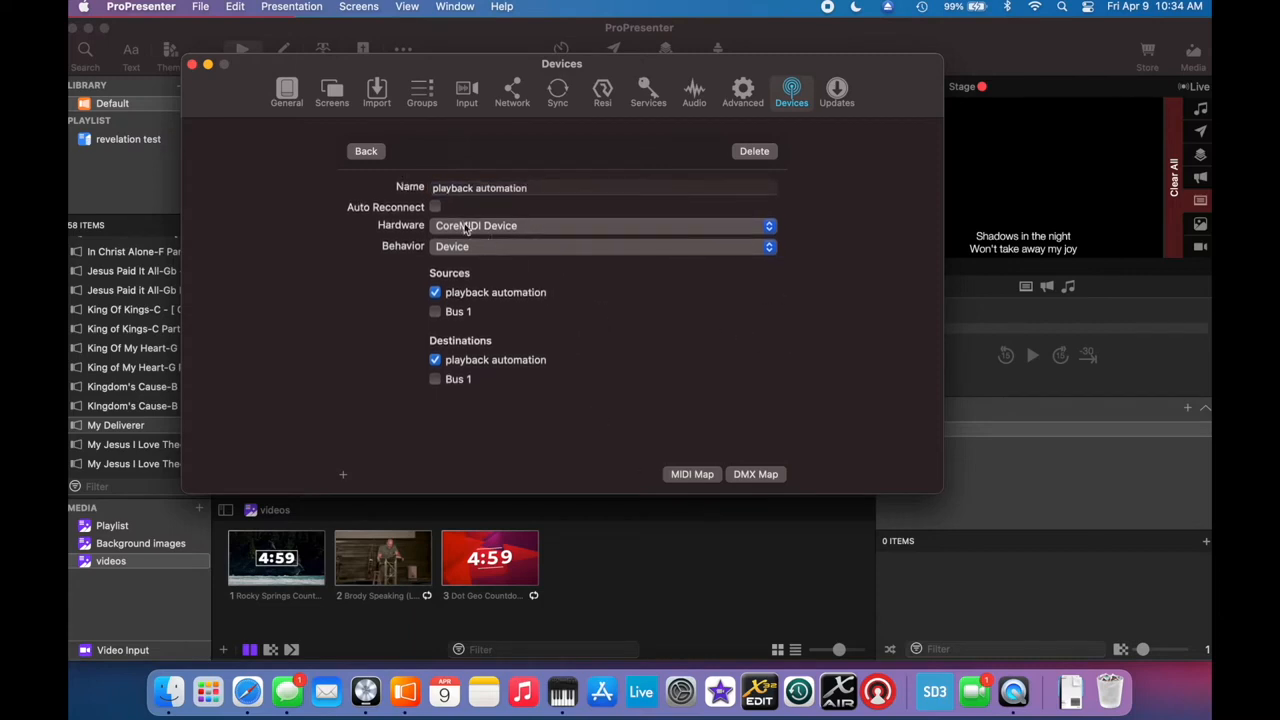
{"action": "left_click", "coordinate": [435, 207]}
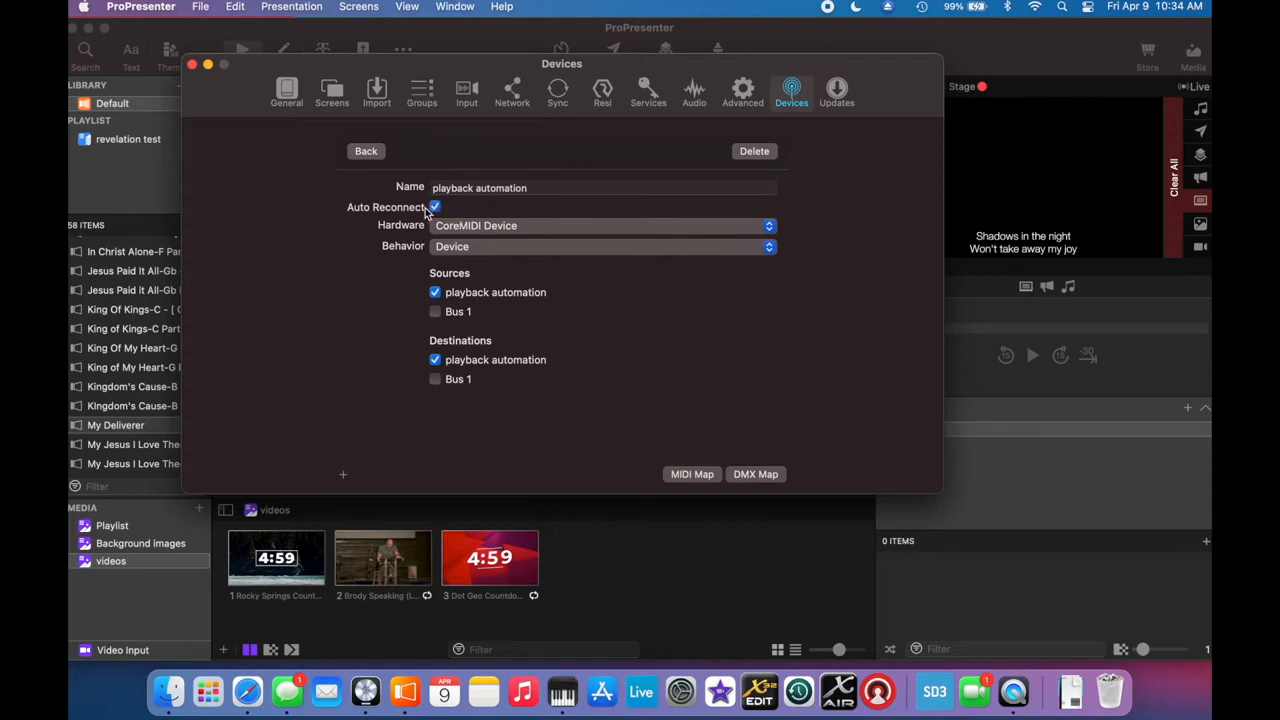
{"action": "mouse_move", "coordinate": [669, 297]}
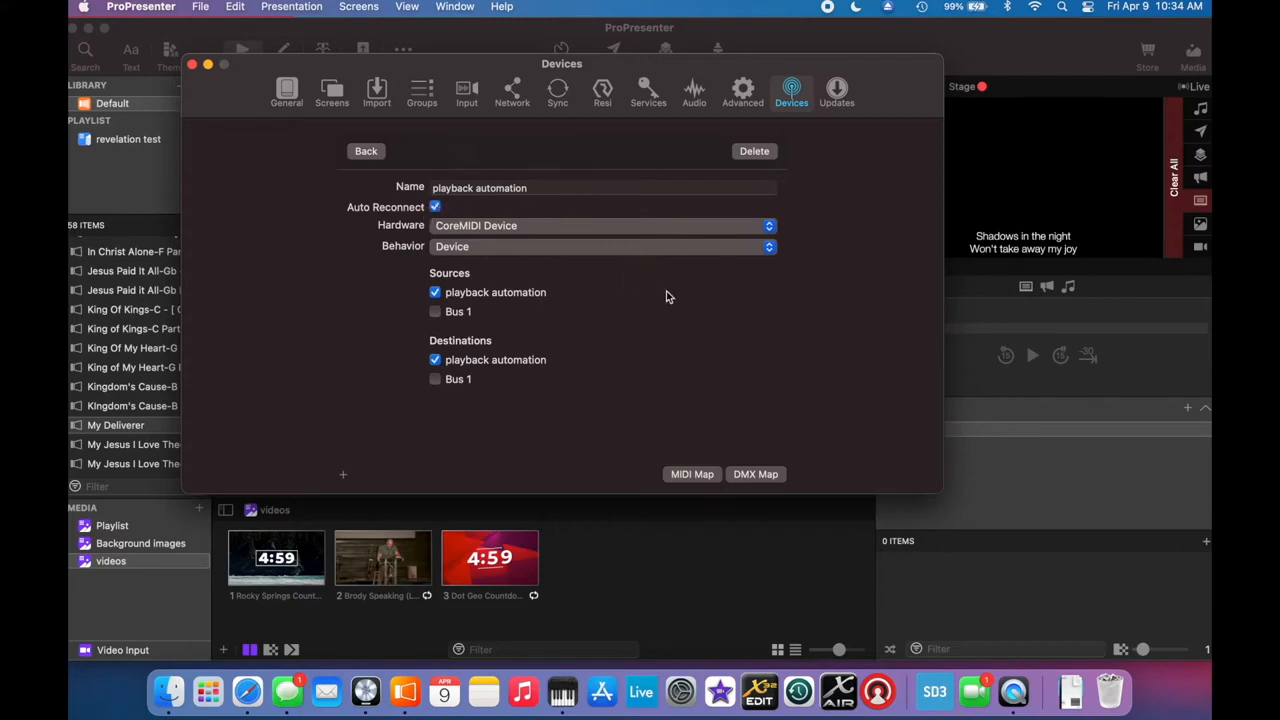
{"action": "mouse_move", "coordinate": [700, 280]}
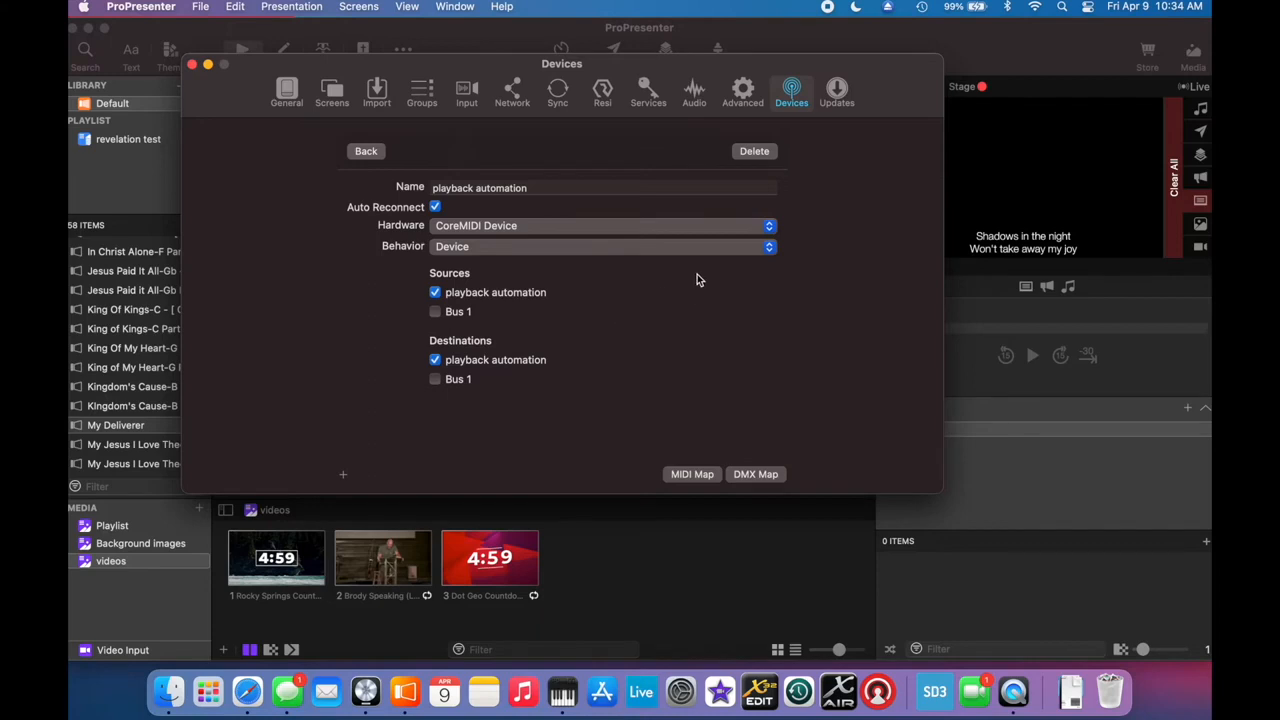
Step: Save the playback automation device and open its MIDI Map
{"action": "left_click", "coordinate": [365, 151]}
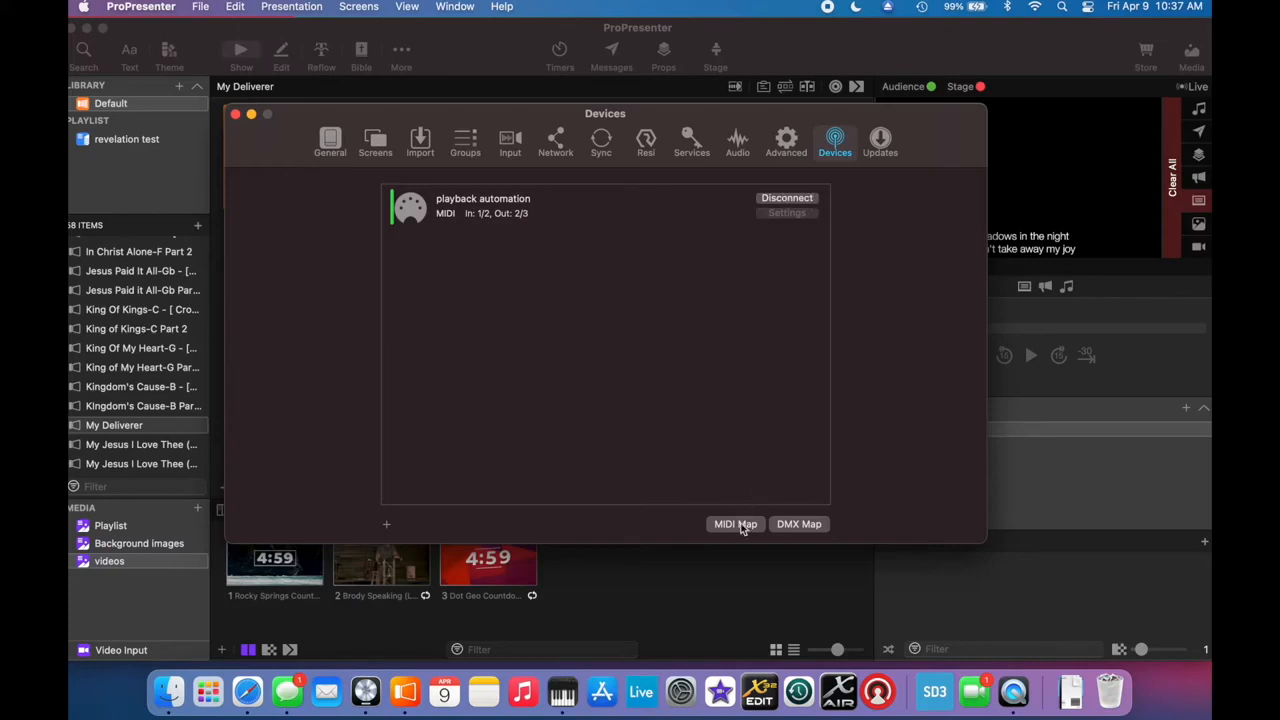
{"action": "left_click", "coordinate": [735, 523]}
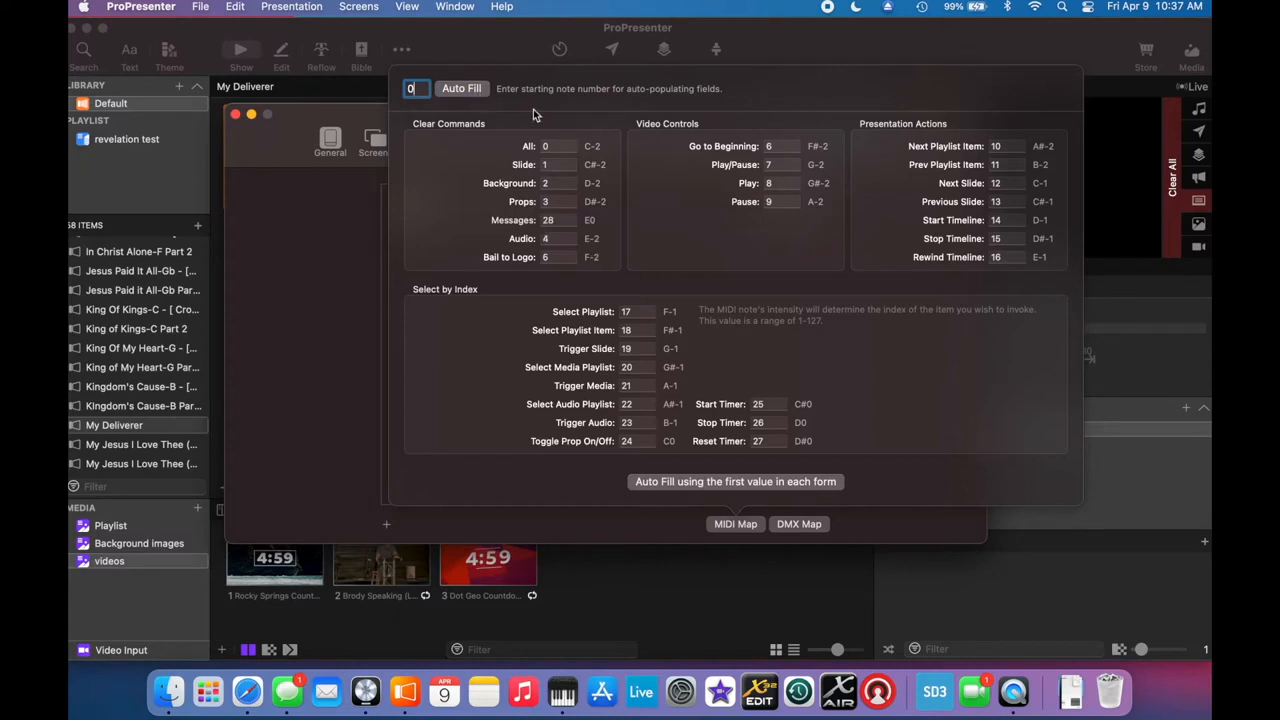
{"action": "mouse_move", "coordinate": [950, 185]}
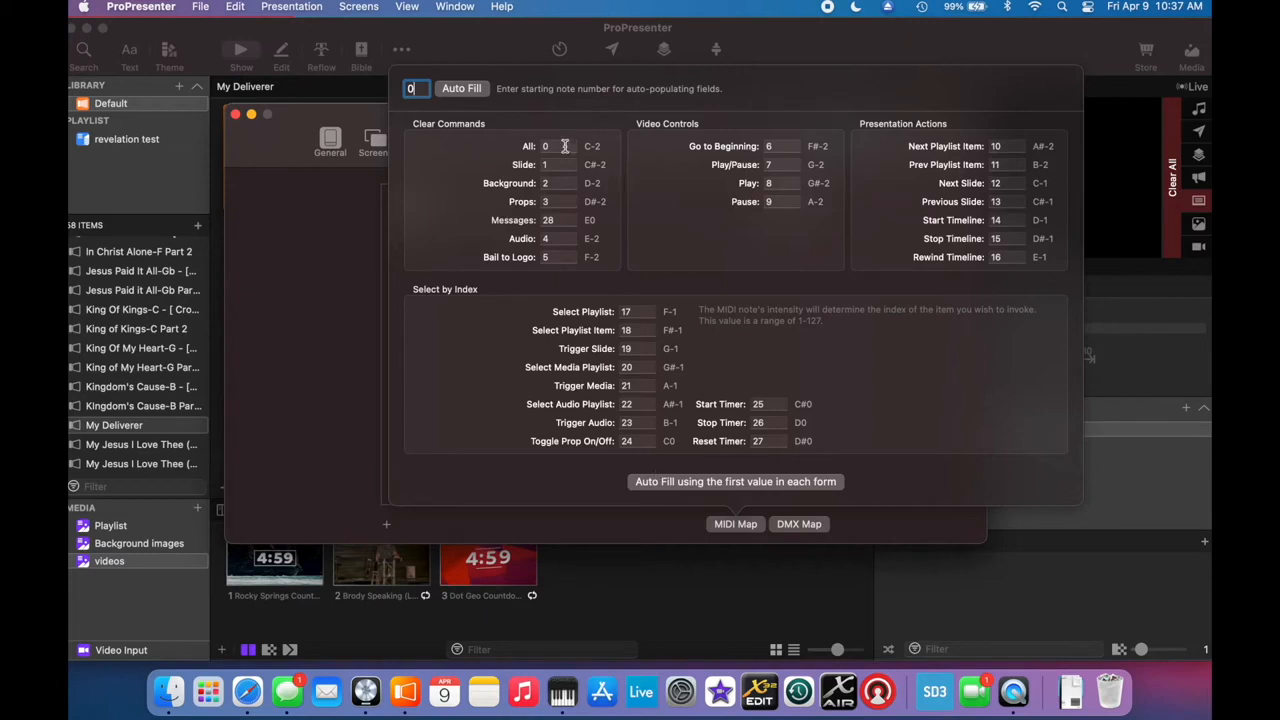
{"action": "mouse_move", "coordinate": [695, 353]}
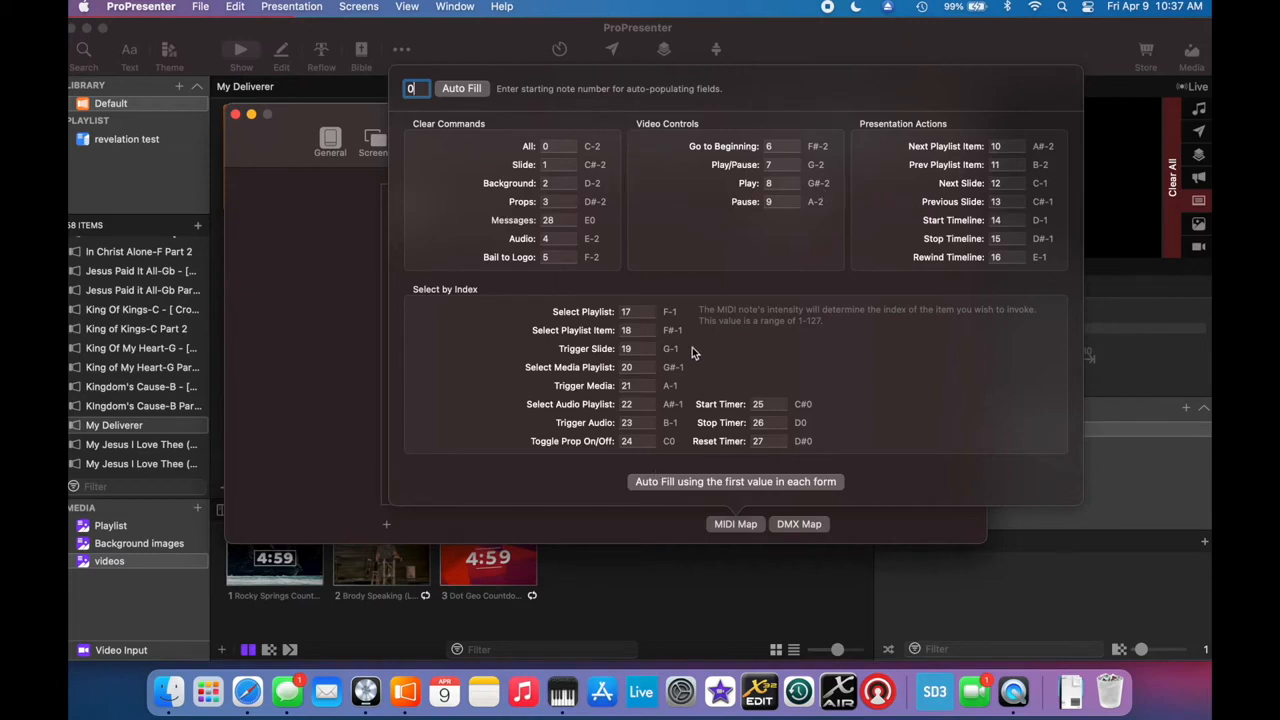
{"action": "mouse_move", "coordinate": [481, 92]}
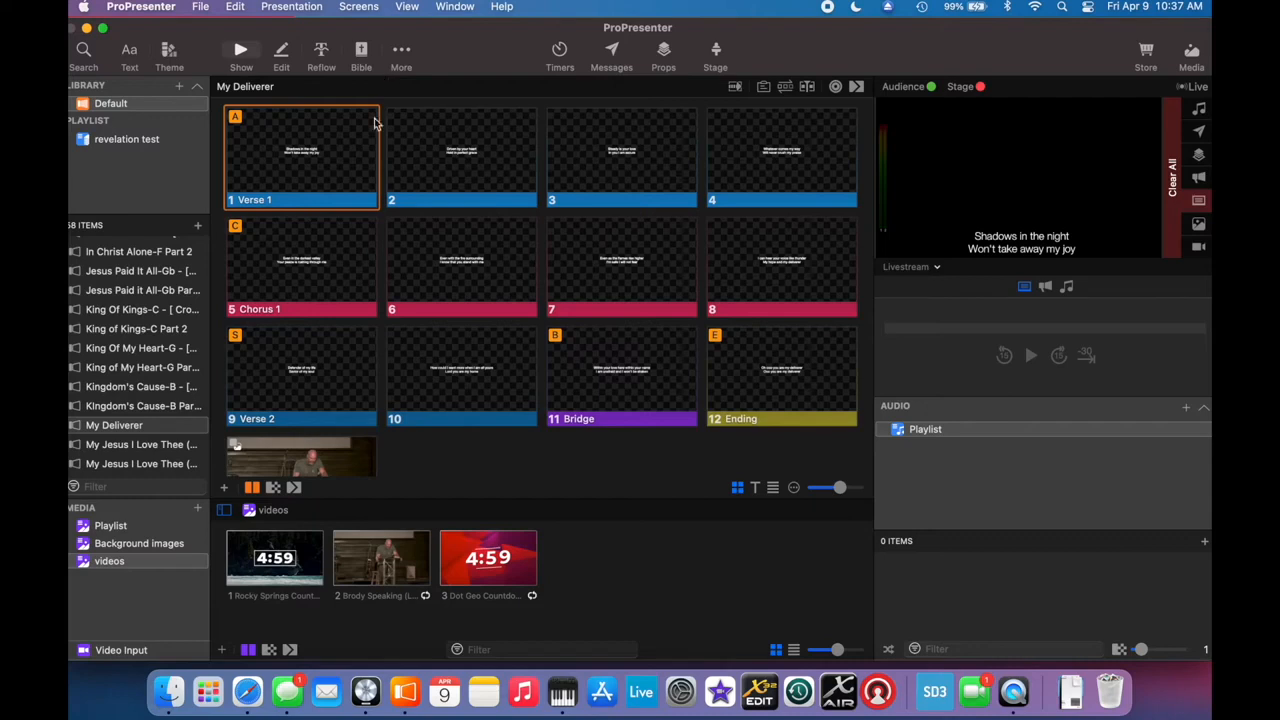
{"action": "mouse_move", "coordinate": [396, 116]}
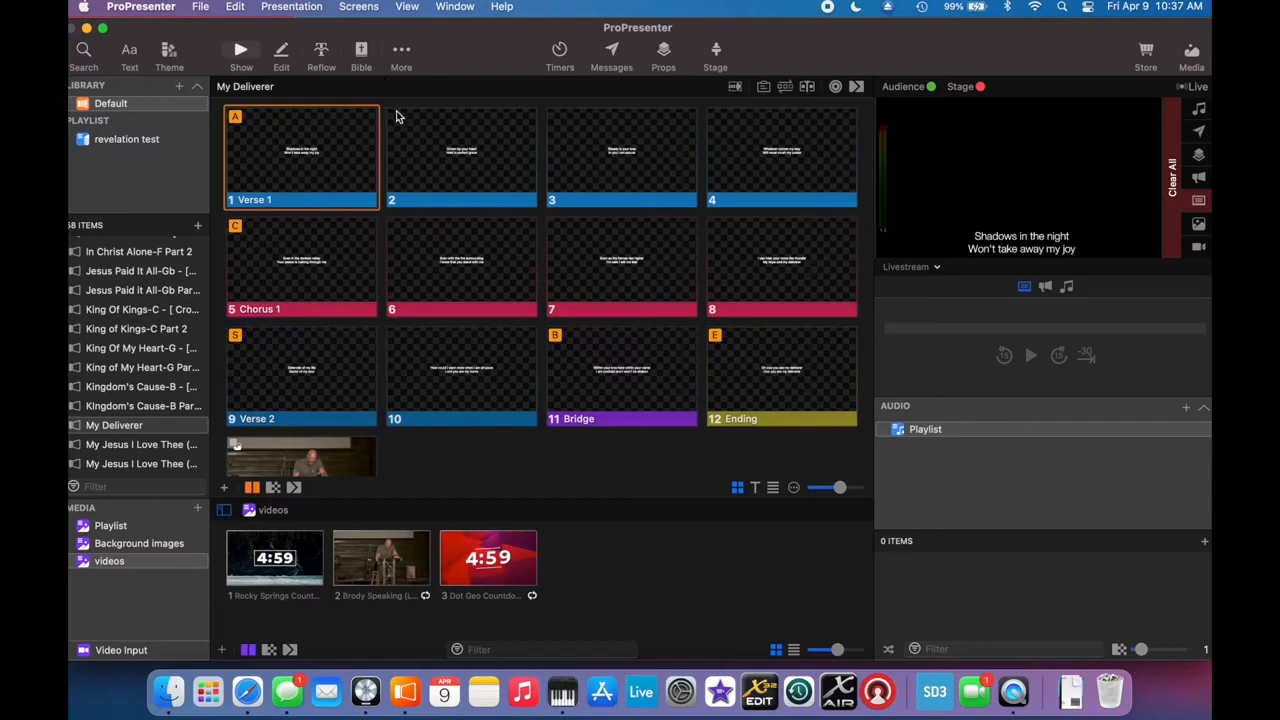
{"action": "mouse_move", "coordinate": [450, 40]}
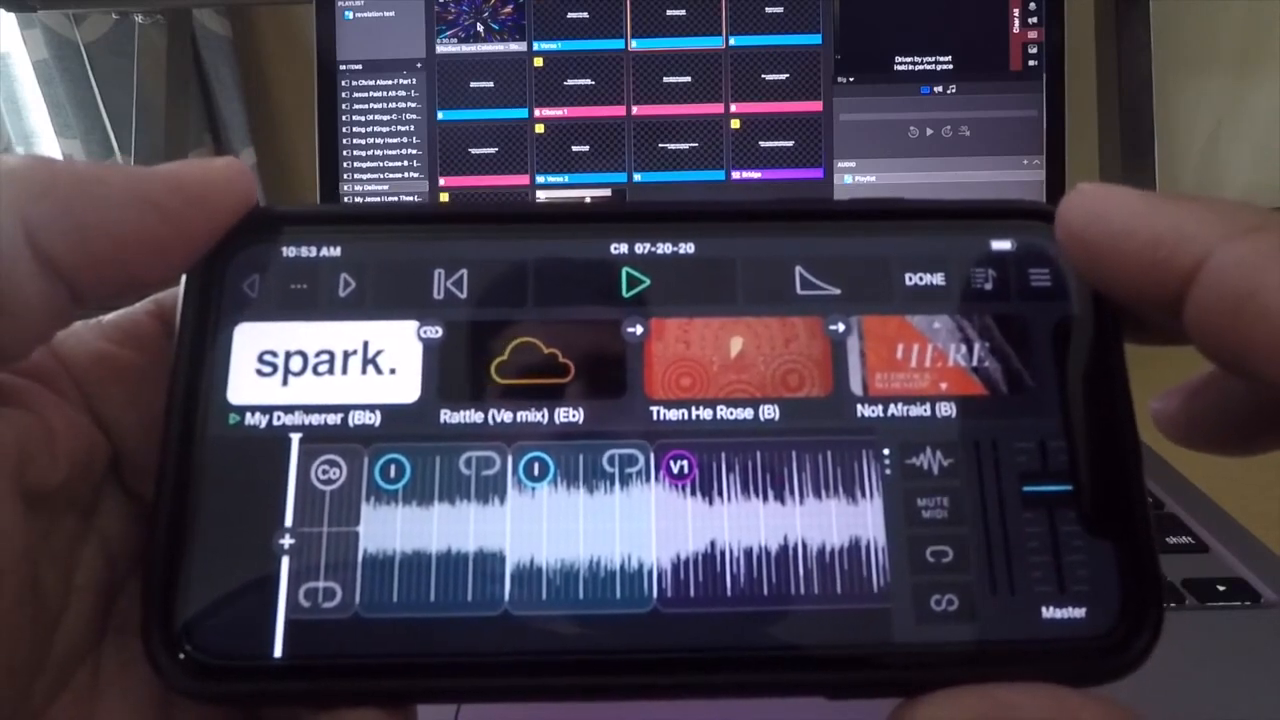
Step: In Playback's MIDI settings, route the Lyrics track to the Network Session
{"action": "left_click", "coordinate": [1035, 278]}
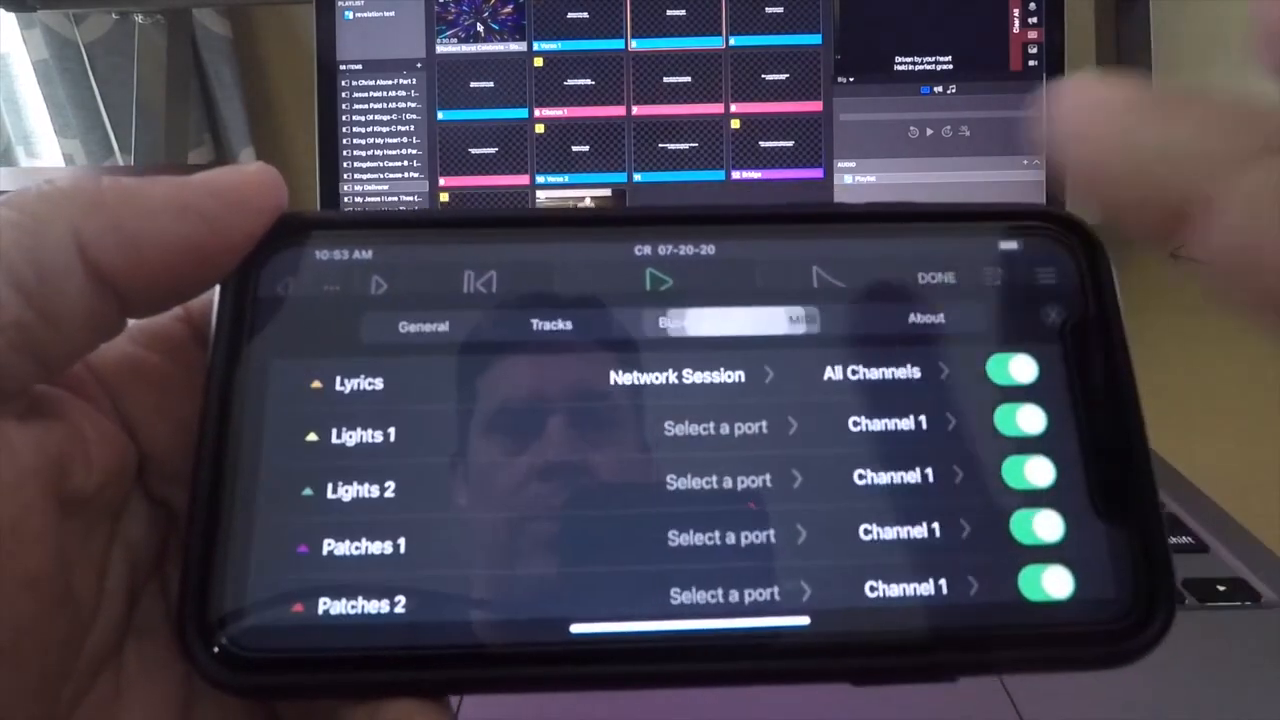
{"action": "left_click", "coordinate": [676, 375]}
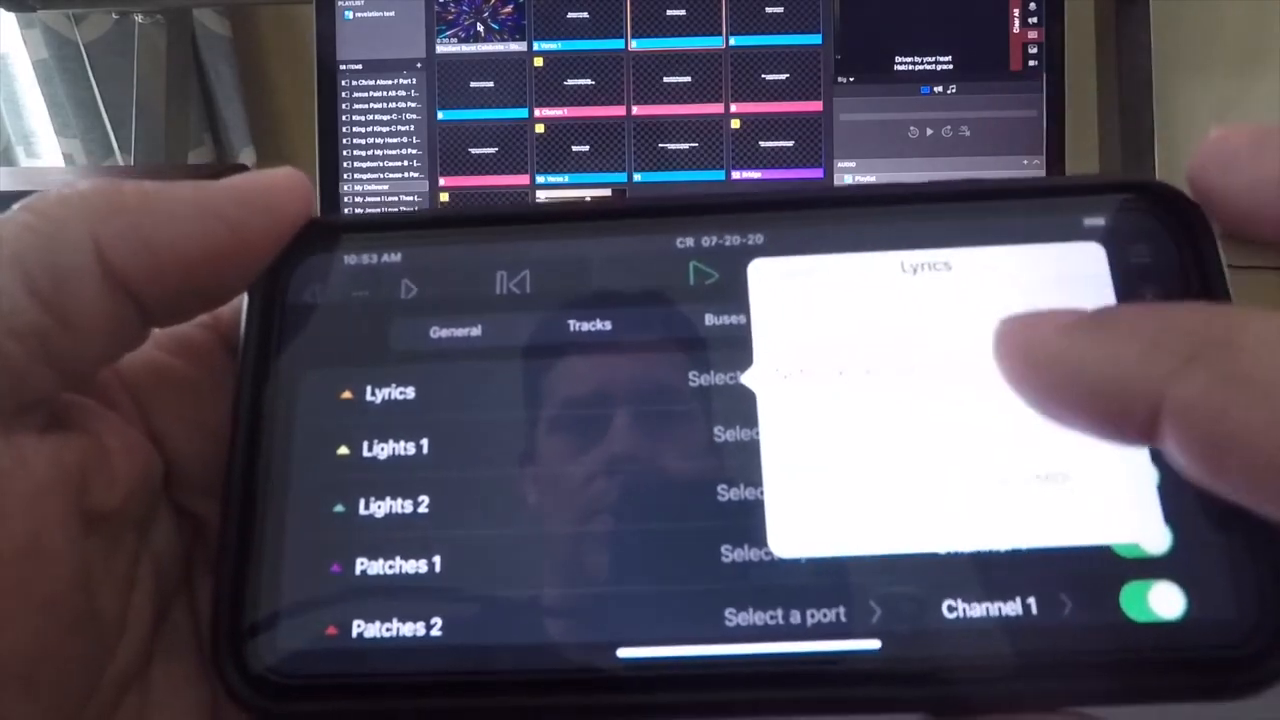
{"action": "left_click", "coordinate": [851, 318]}
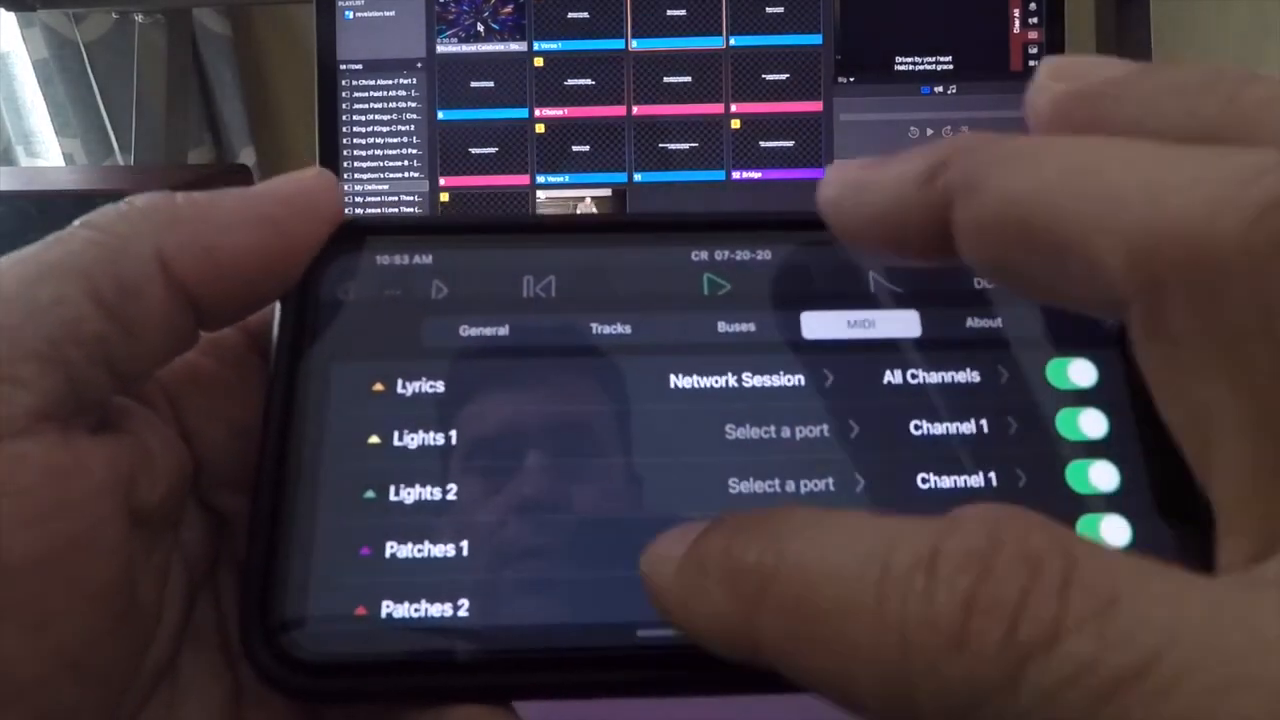
{"action": "scroll", "scroll_direction": "down", "scroll_amount": 3}
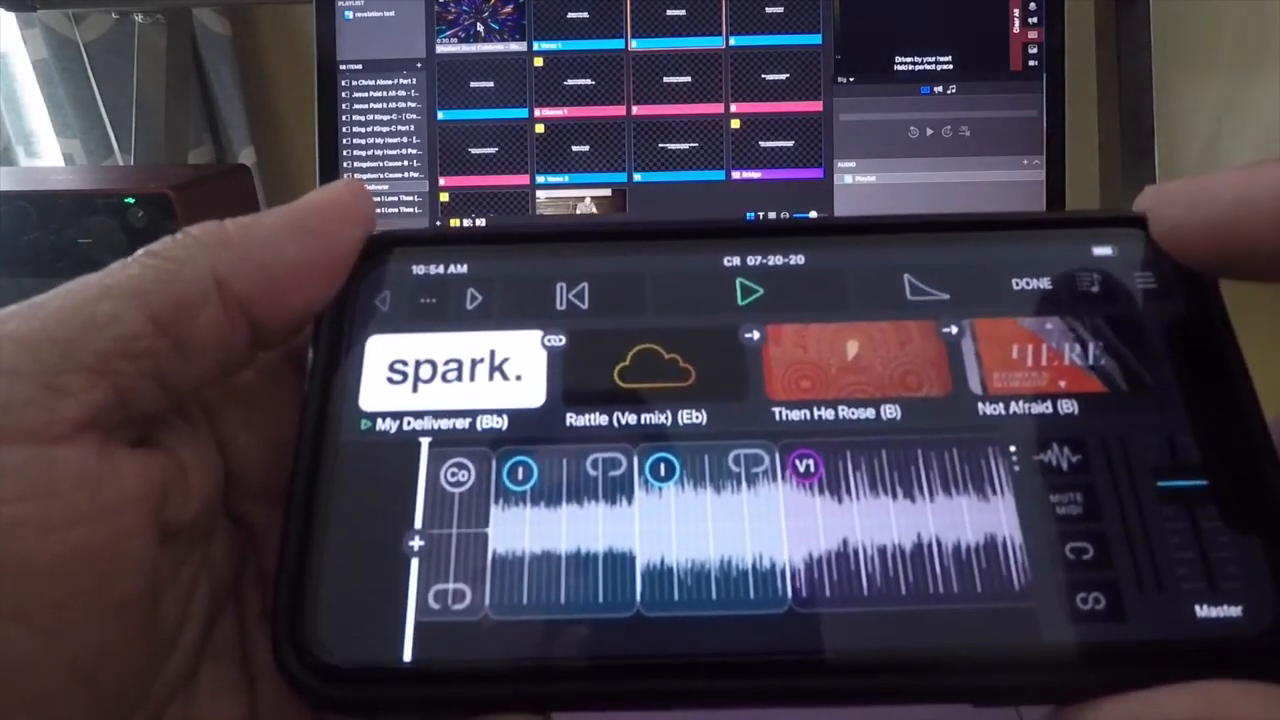
Step: Put the Playback set into edit mode, revealing add/remove controls on songs and cues
{"action": "left_click", "coordinate": [1030, 283]}
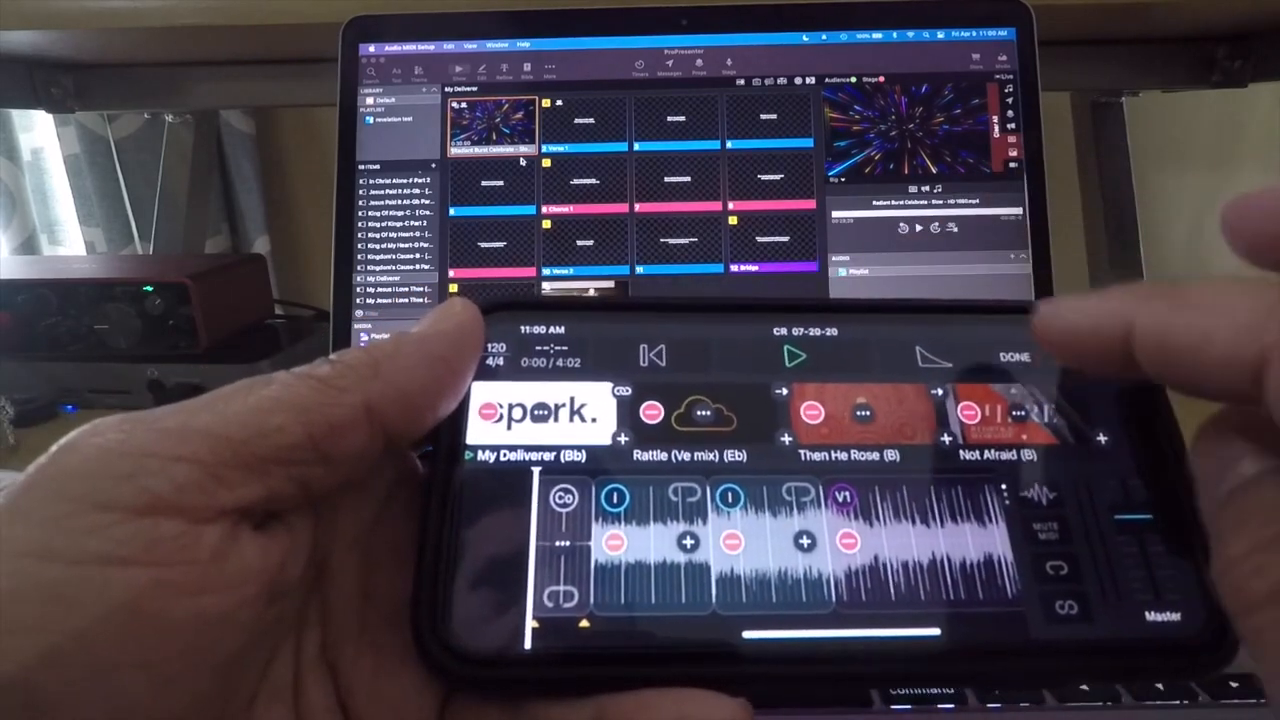
Step: Leave Playback edit mode and start playing My Deliverer (Bb)
{"action": "left_click", "coordinate": [1070, 340]}
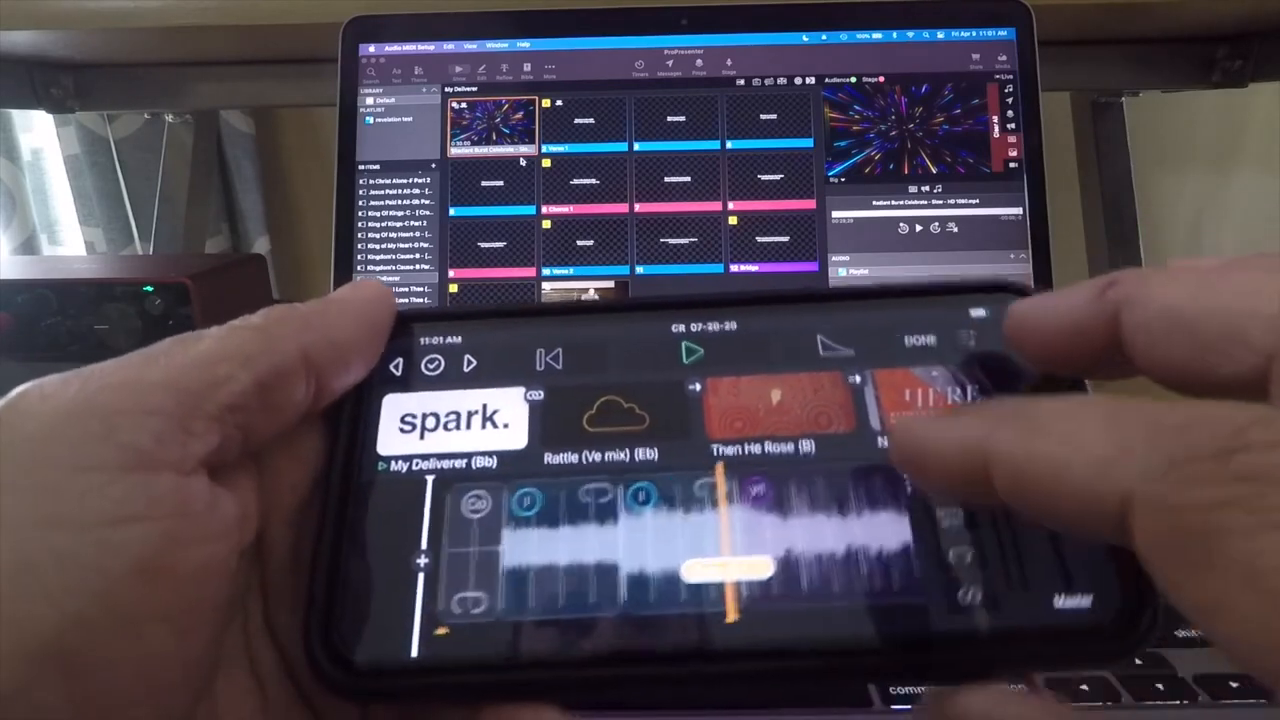
{"action": "left_click", "coordinate": [688, 365]}
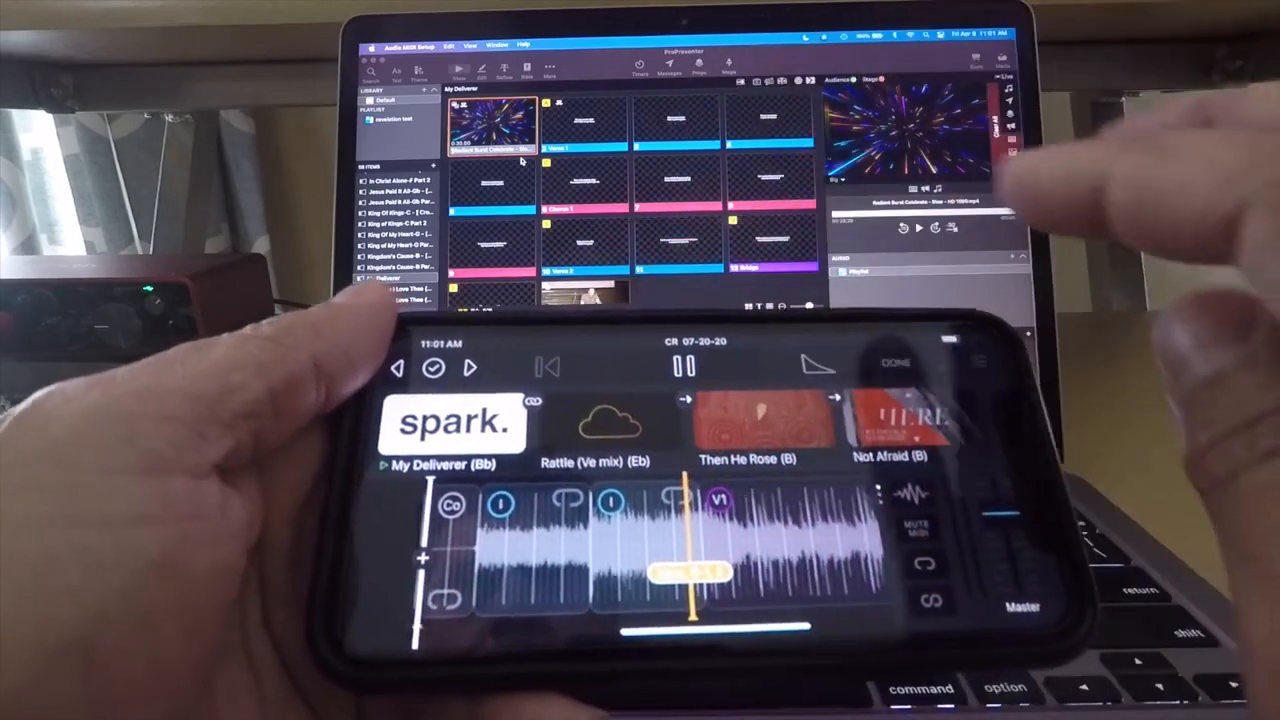